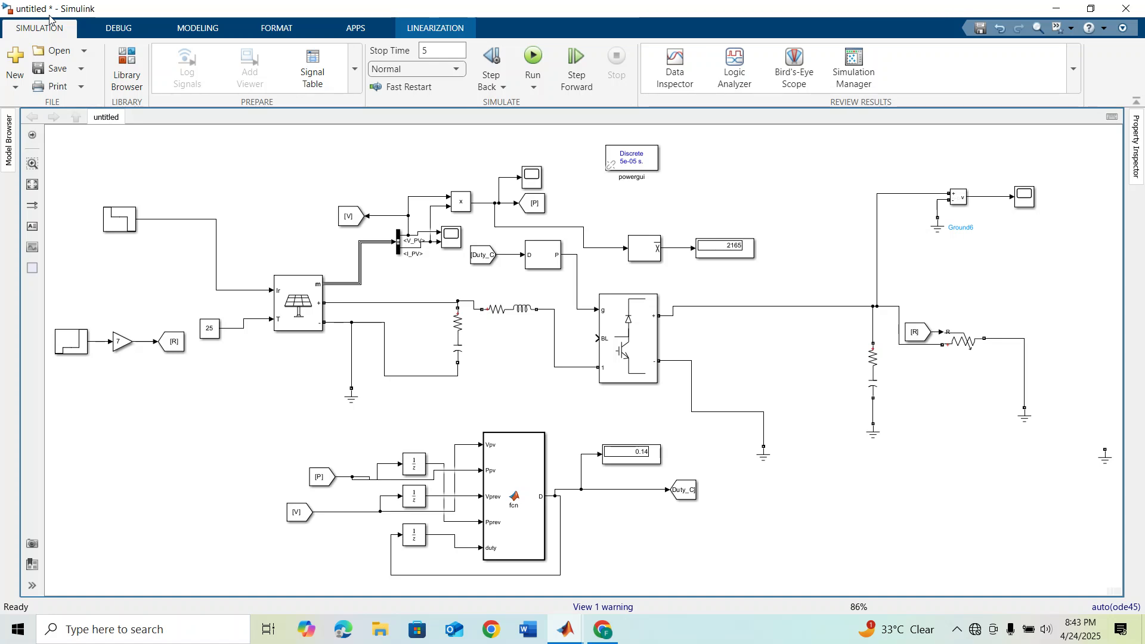
Inspect the Stair Generator's irradiance steps (1000 to 500 over 5 s) and run the simulation.
{"action": "left_click", "coordinate": [120, 219]}
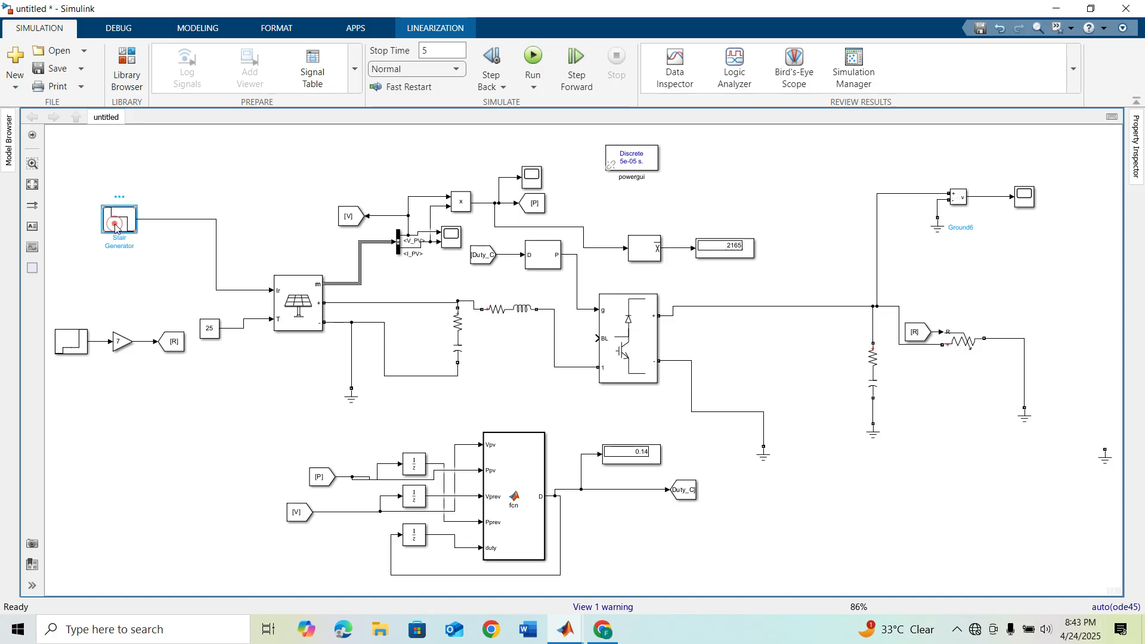
{"action": "left_click", "coordinate": [297, 305]}
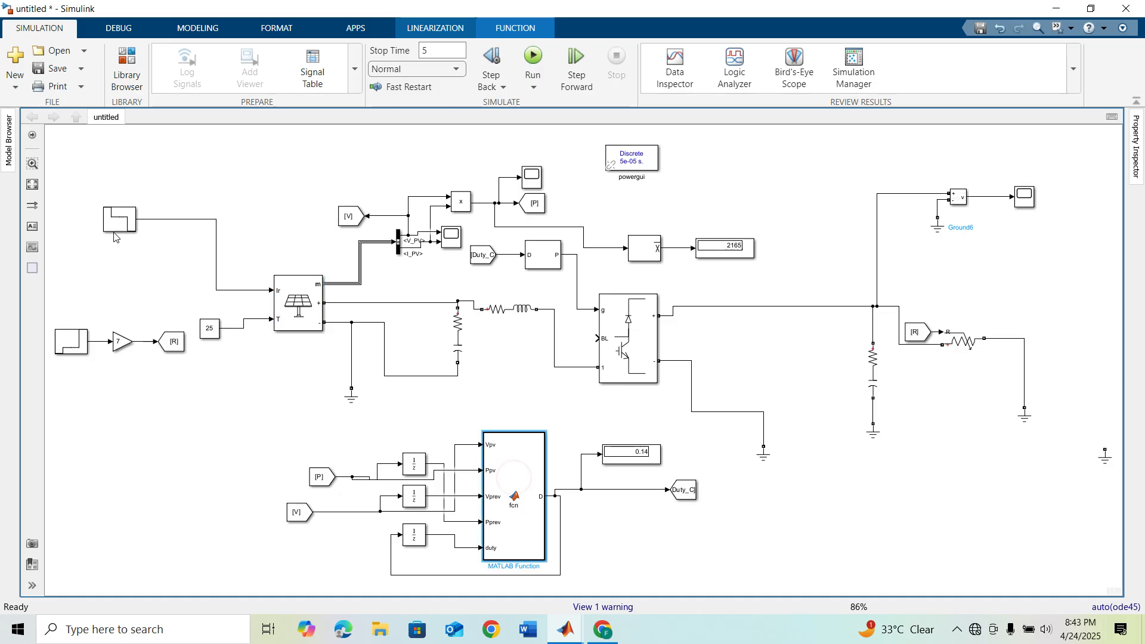
{"action": "double_click", "coordinate": [119, 219]}
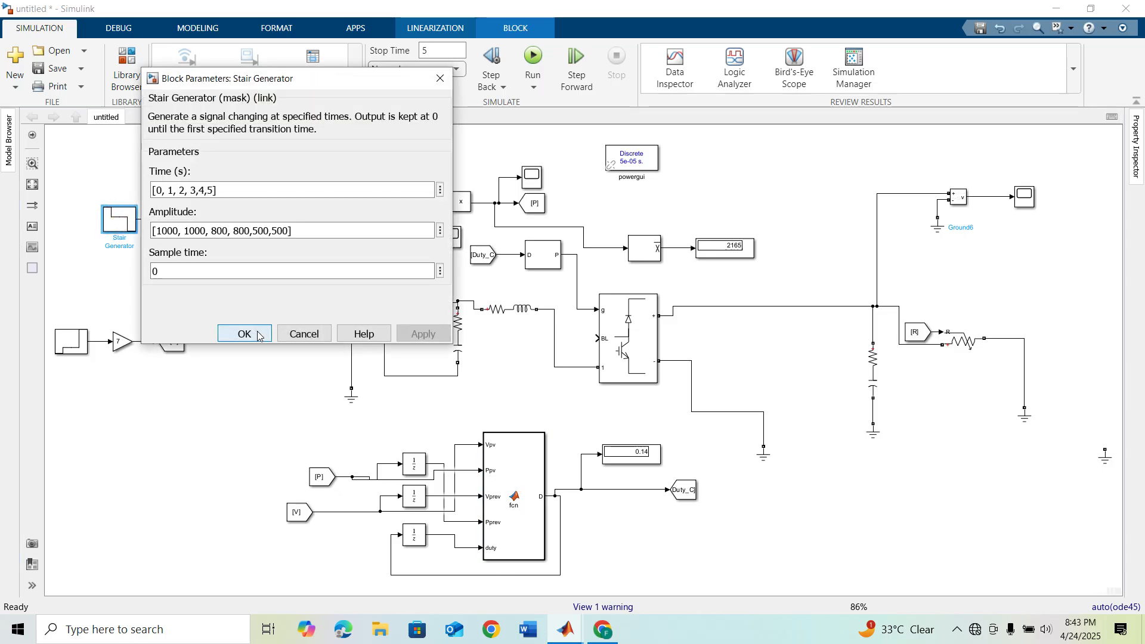
{"action": "left_click", "coordinate": [243, 333]}
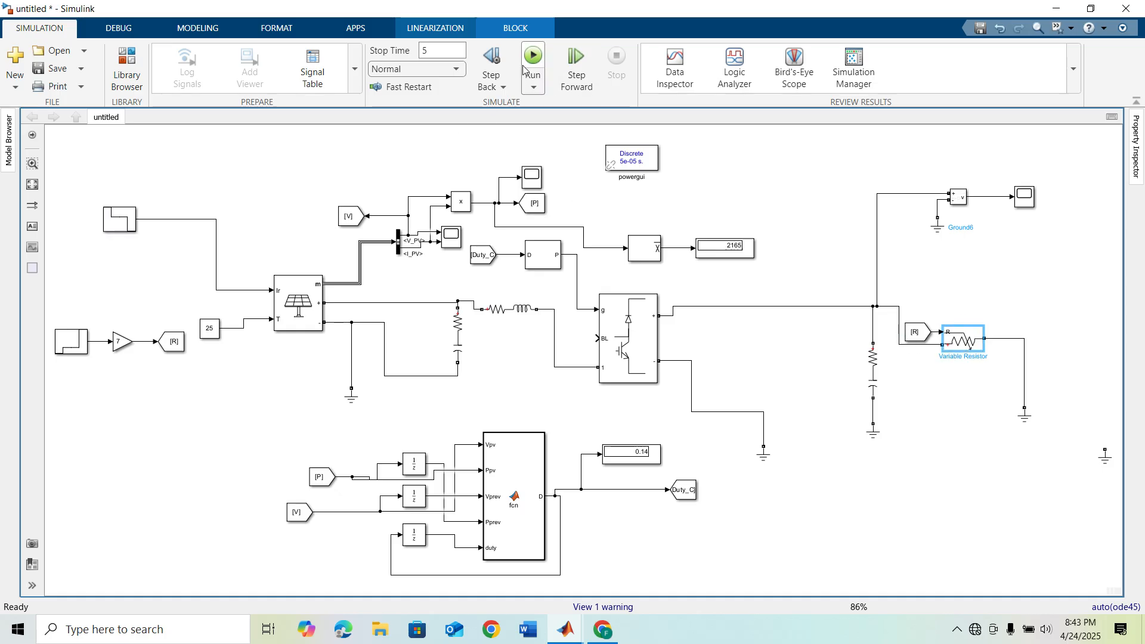
{"action": "left_click", "coordinate": [533, 57]}
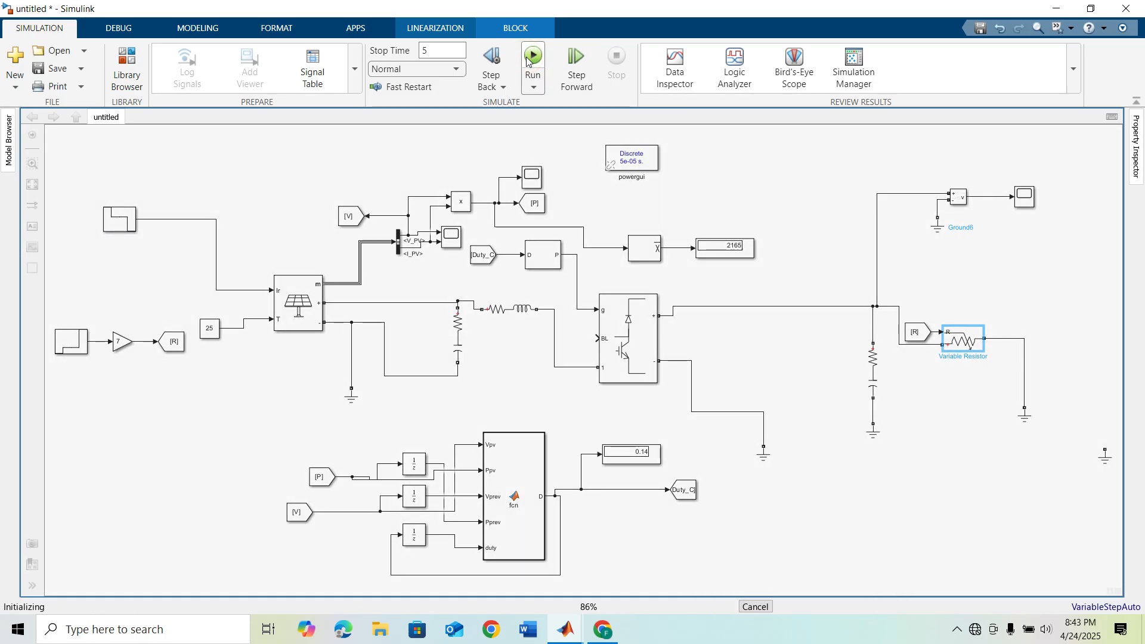
Review the stepped power result, recheck the stair source settings, and select it for deletion.
{"action": "left_click", "coordinate": [532, 56]}
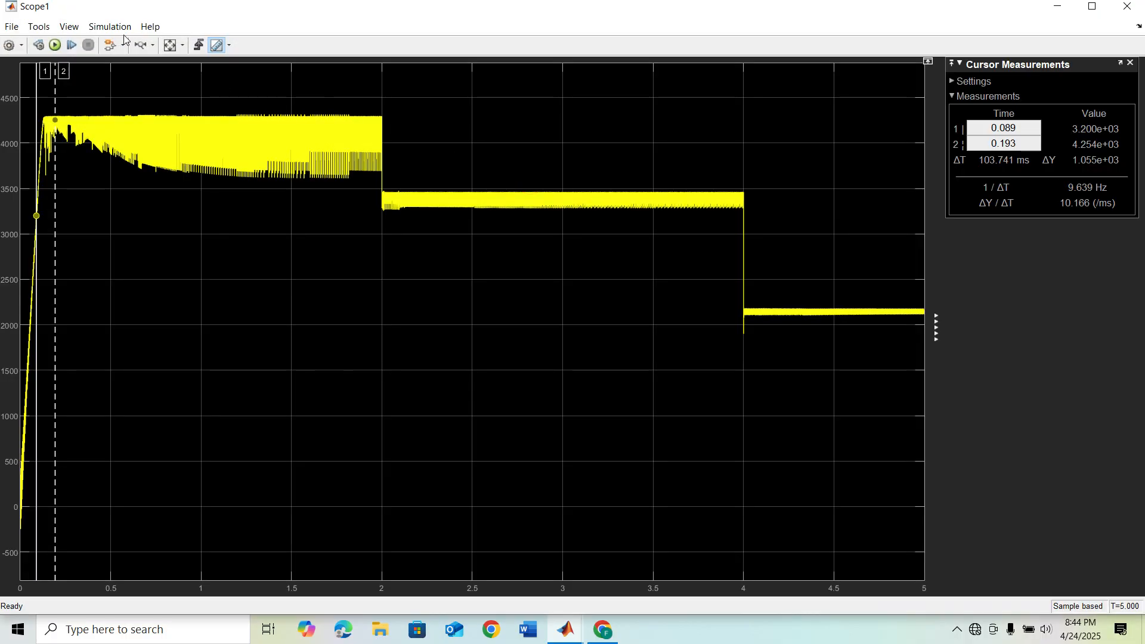
{"action": "mouse_move", "coordinate": [308, 139]}
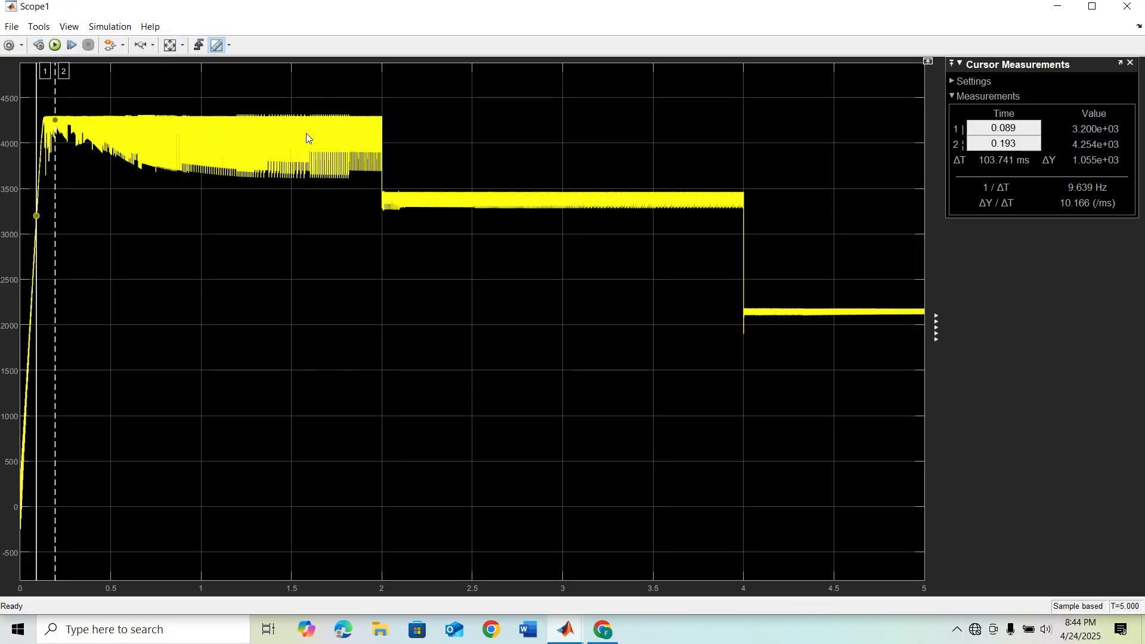
{"action": "mouse_move", "coordinate": [266, 120]}
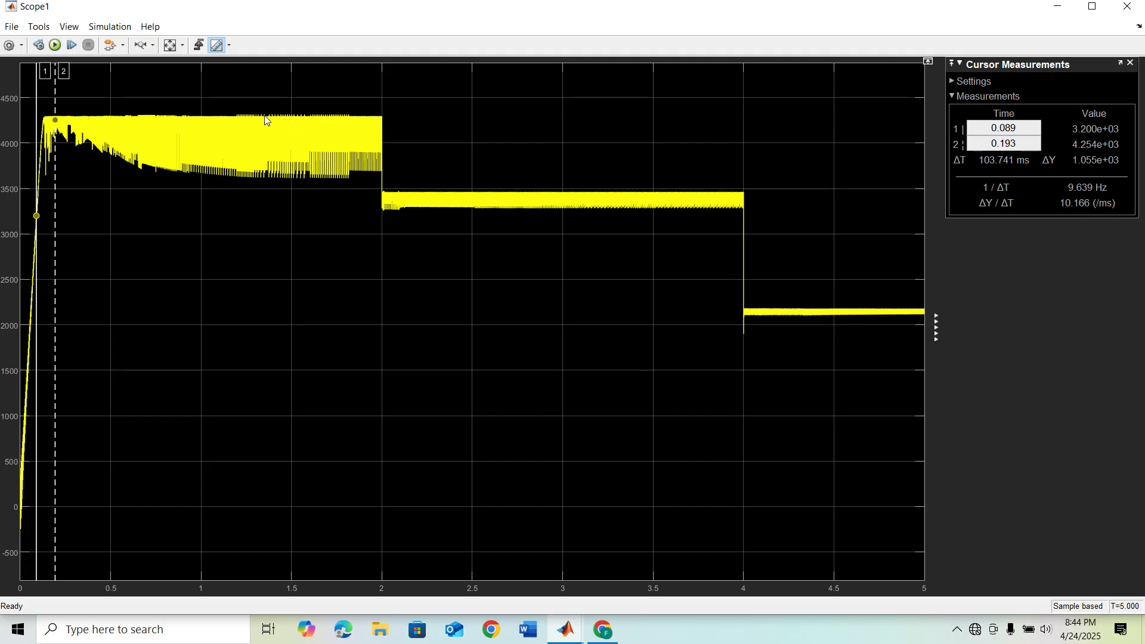
{"action": "mouse_move", "coordinate": [241, 122]}
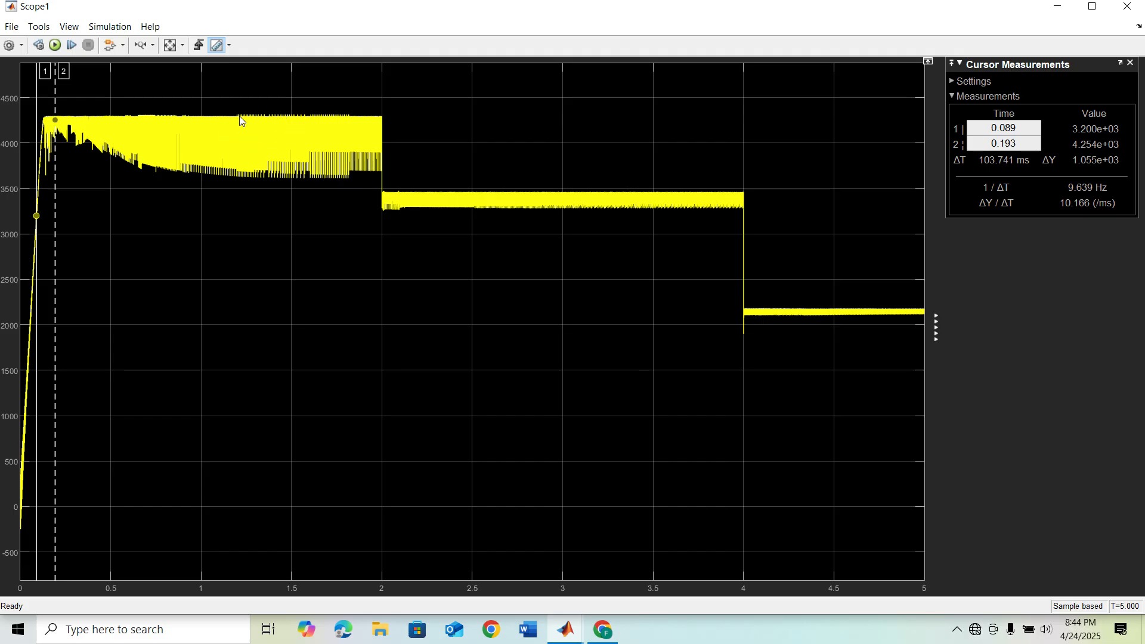
{"action": "mouse_move", "coordinate": [522, 190]}
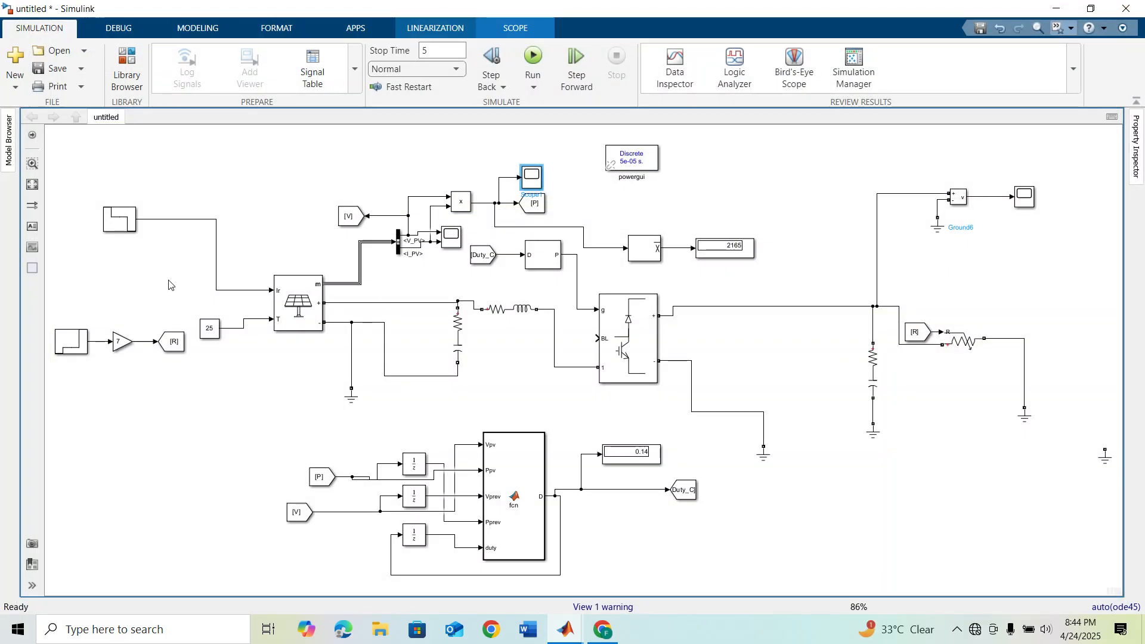
{"action": "double_click", "coordinate": [120, 220]}
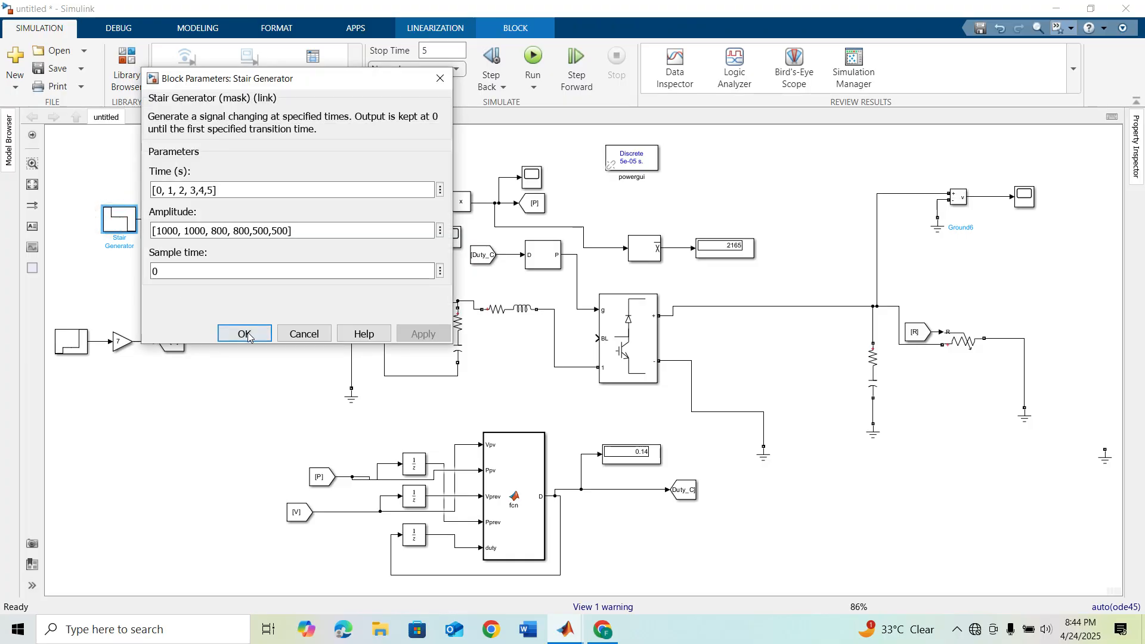
{"action": "left_click", "coordinate": [243, 334]}
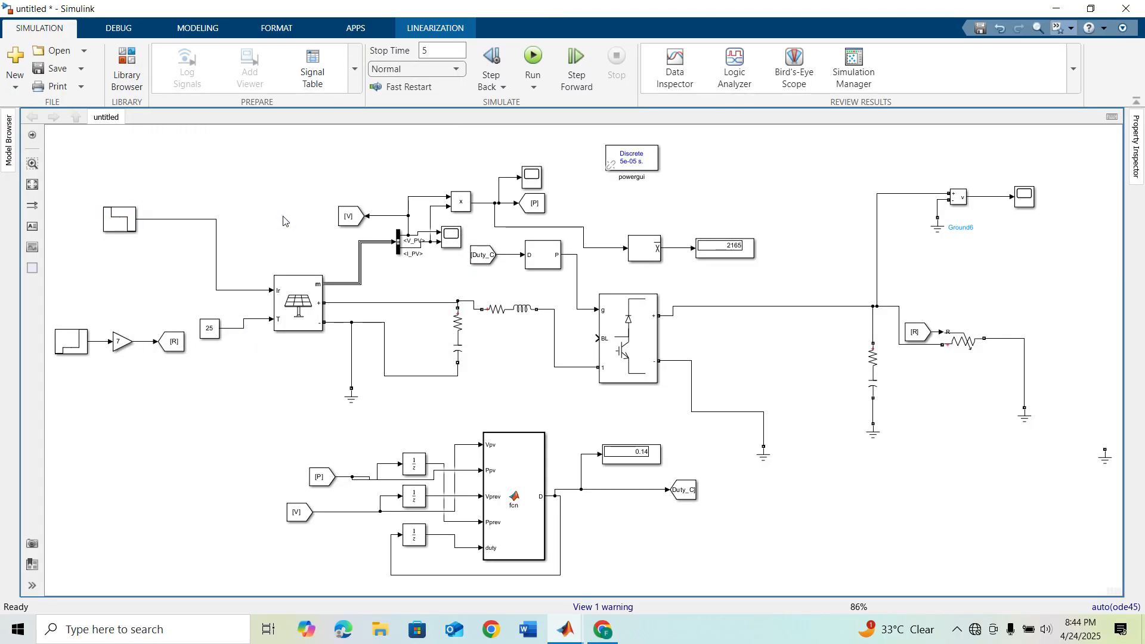
{"action": "left_click", "coordinate": [874, 369]}
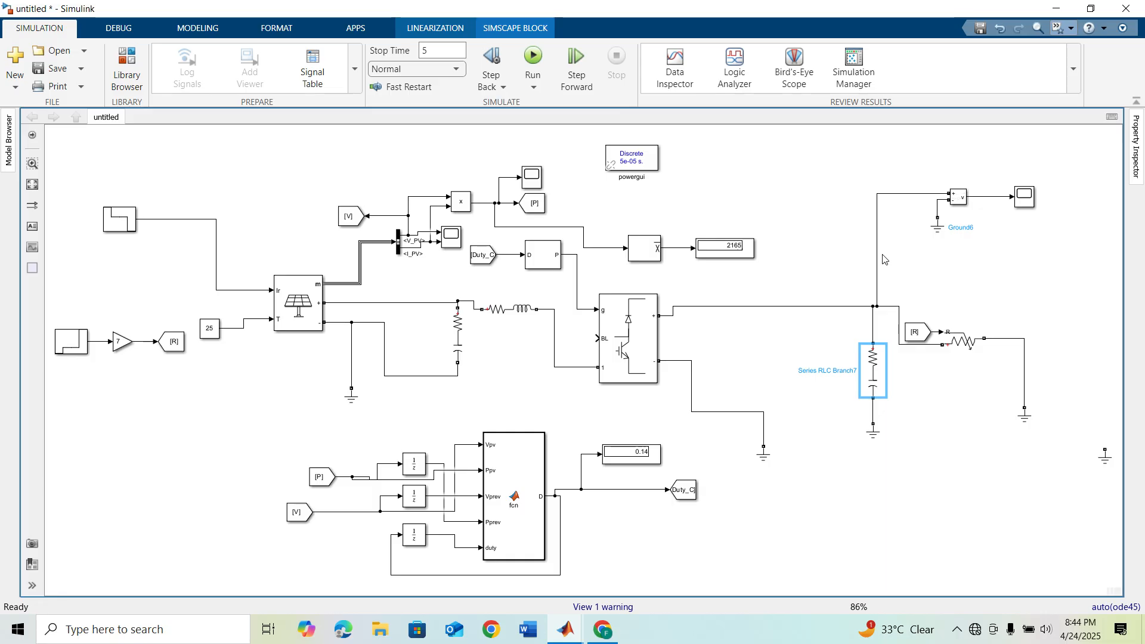
{"action": "mouse_move", "coordinate": [127, 253]}
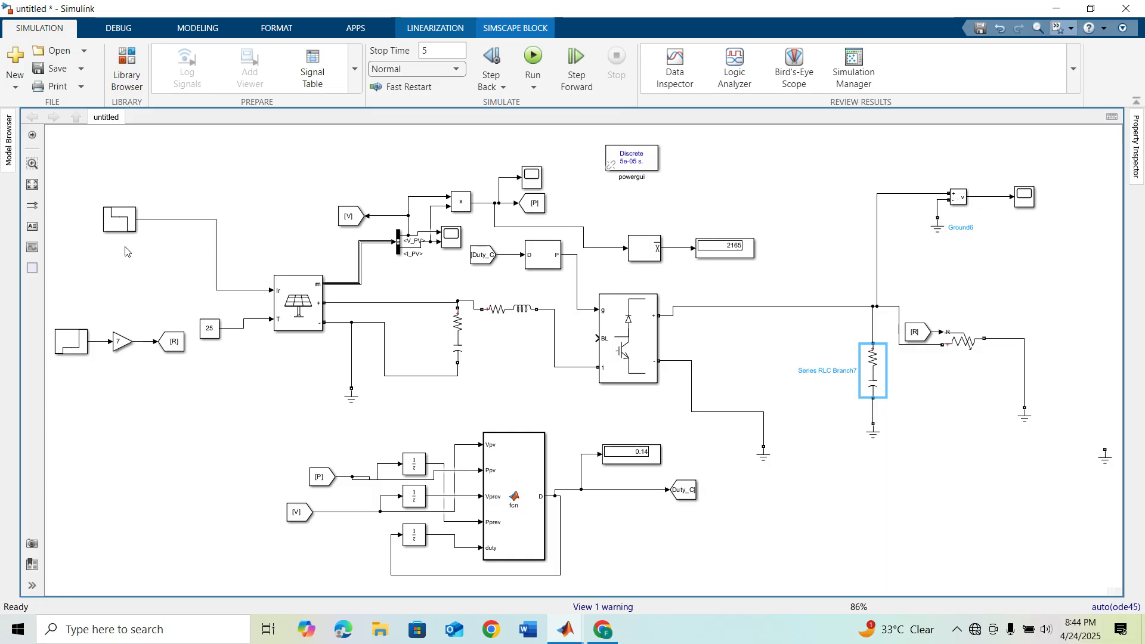
{"action": "left_click", "coordinate": [120, 221]}
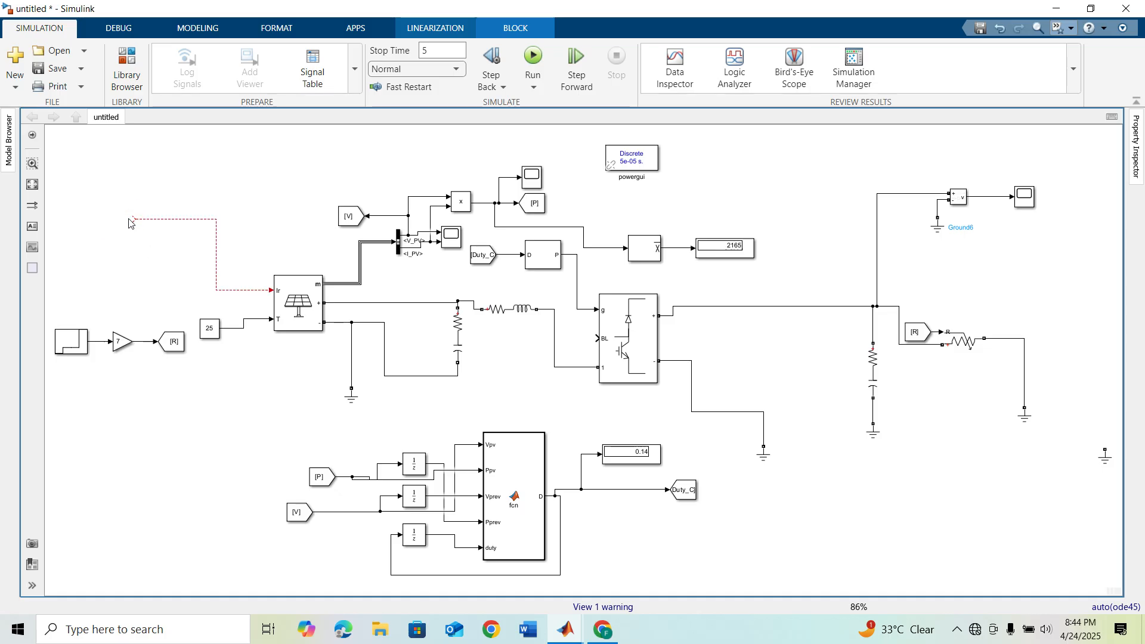
Insert a Constant block of 1000 on the PV irradiance input and run the simulation.
{"action": "type", "text": "co"}
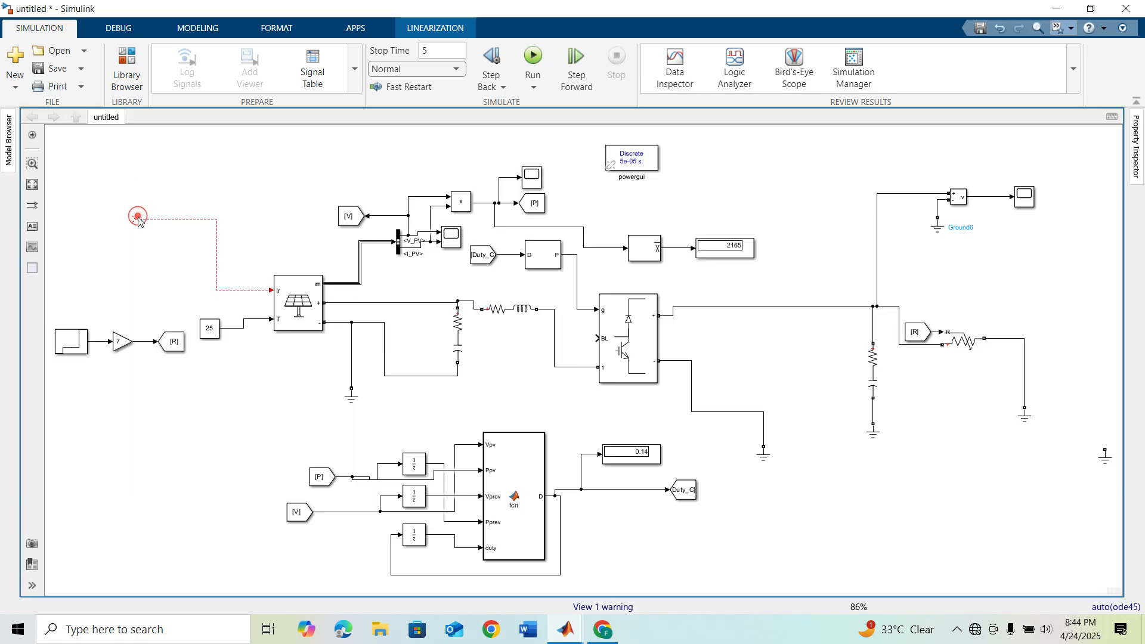
{"action": "double_click", "coordinate": [137, 216]}
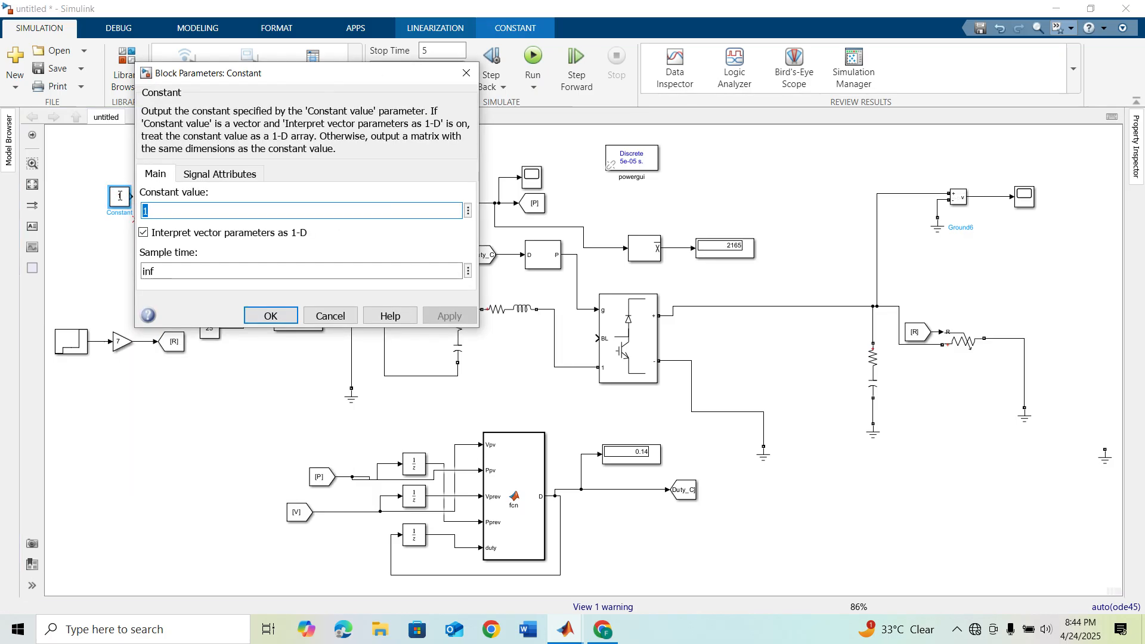
{"action": "left_click", "coordinate": [269, 315]}
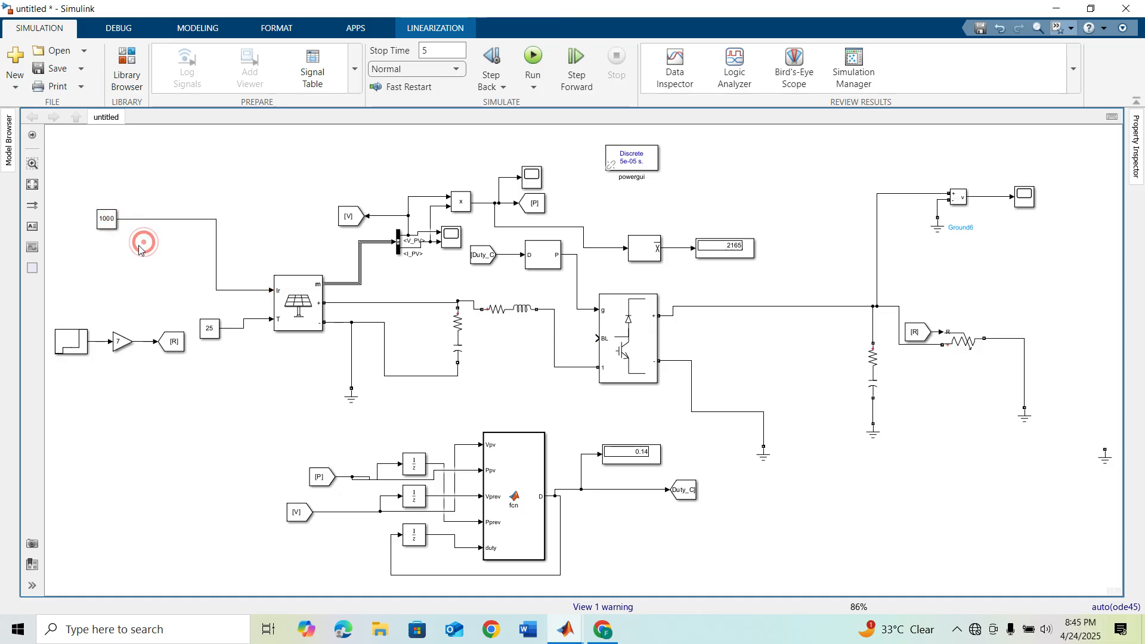
{"action": "left_click", "coordinate": [532, 58]}
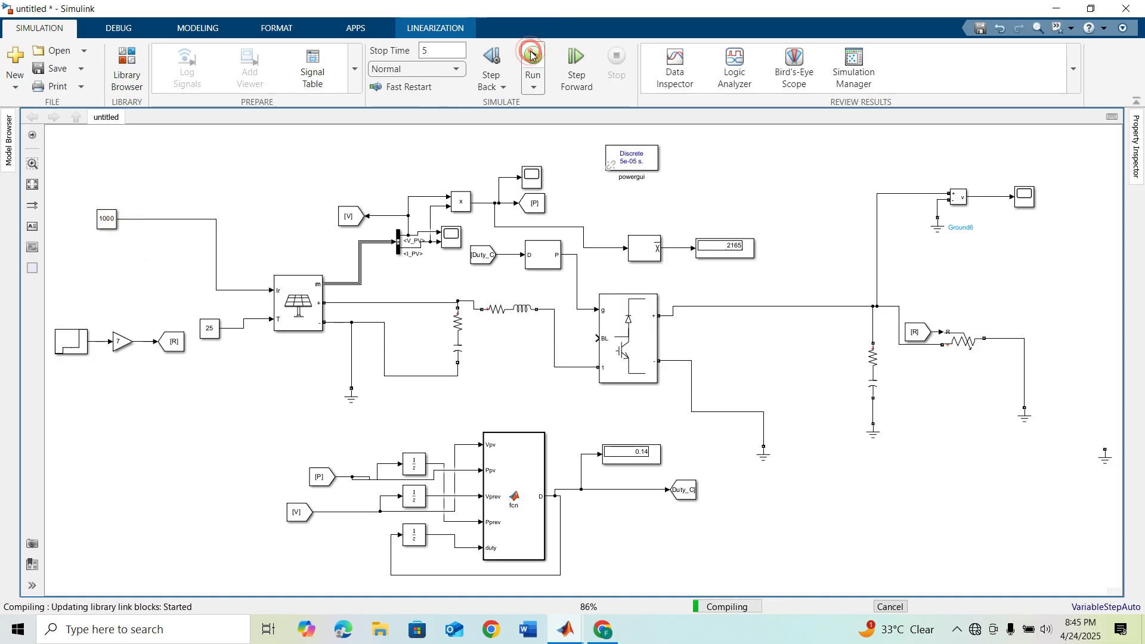
{"action": "left_click", "coordinate": [532, 60]}
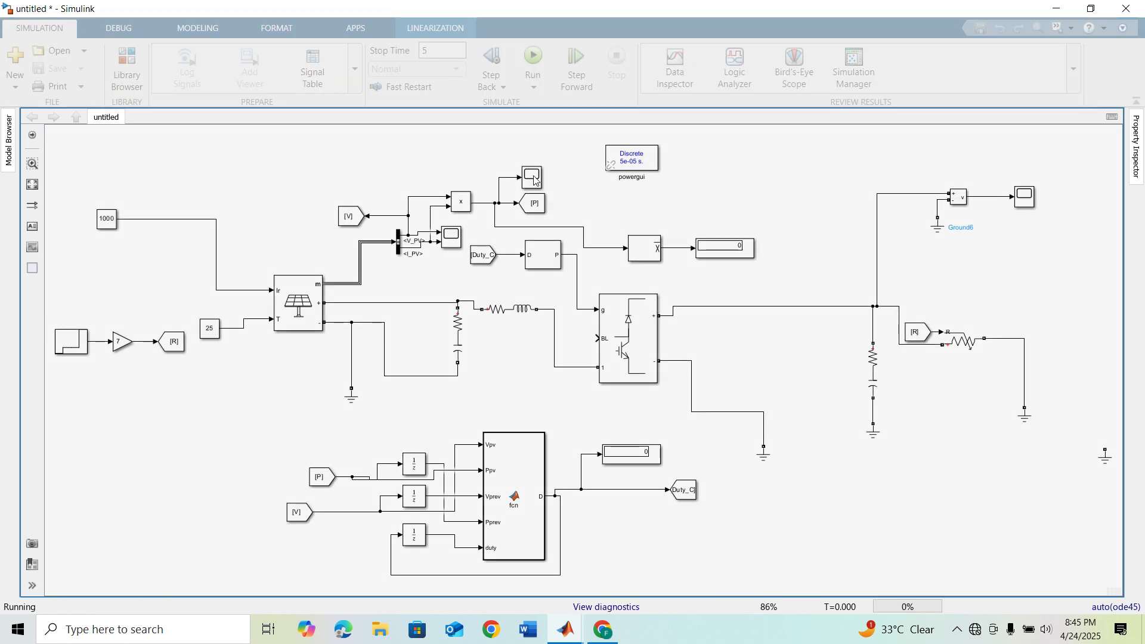
Review the output voltage scope after the run, then box-select the load branch, variable resistor and grounds.
{"action": "left_click", "coordinate": [532, 59]}
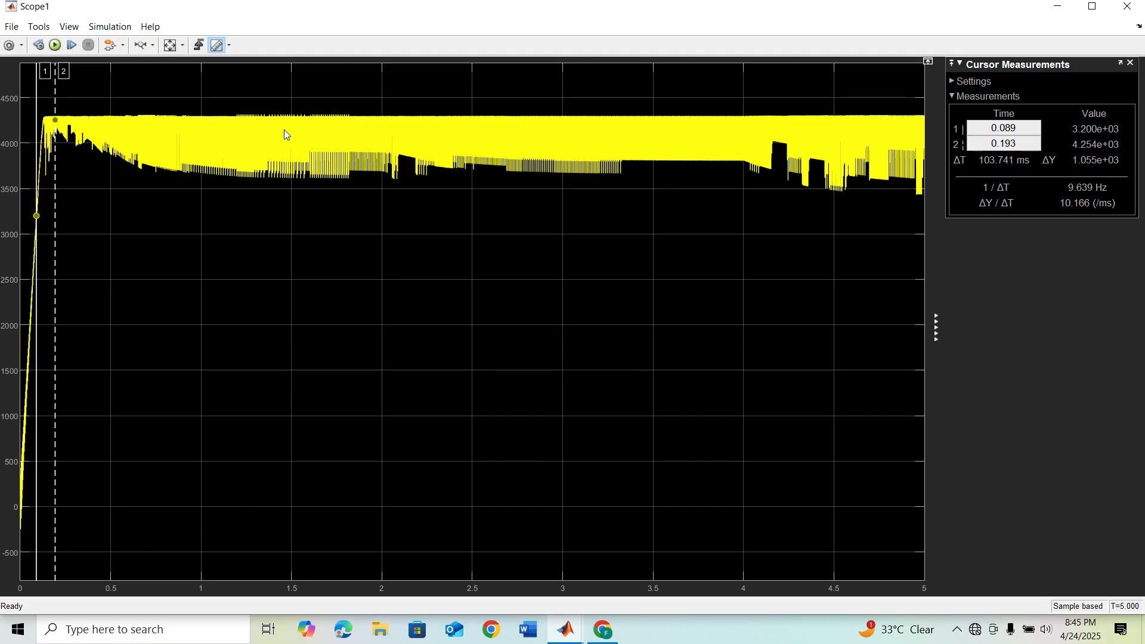
{"action": "mouse_move", "coordinate": [1136, 6]}
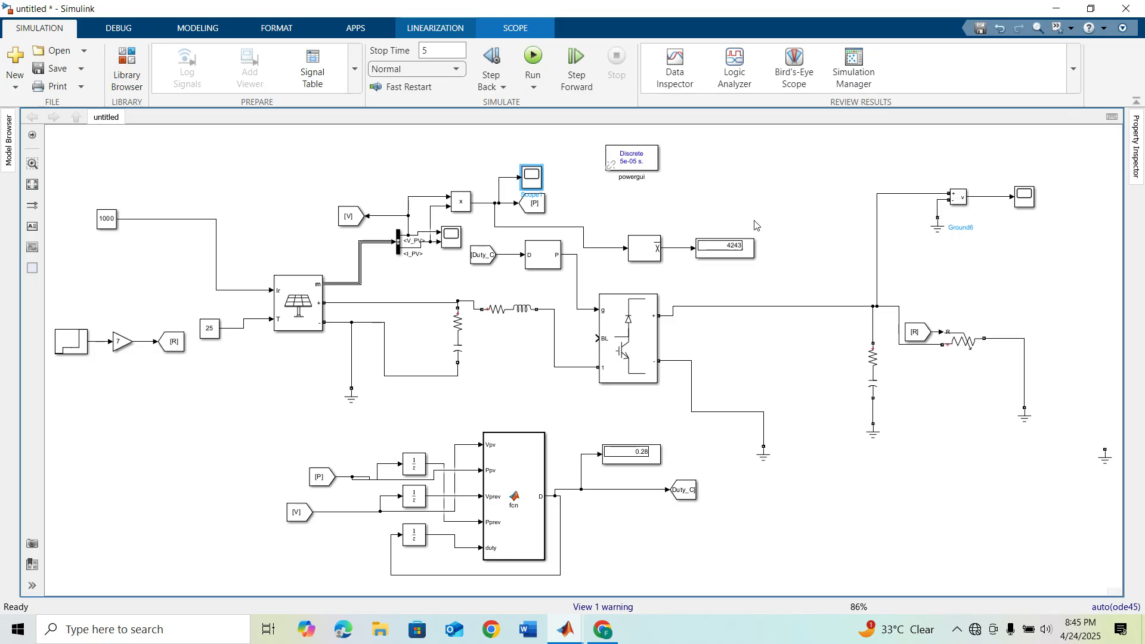
{"action": "mouse_move", "coordinate": [801, 279]}
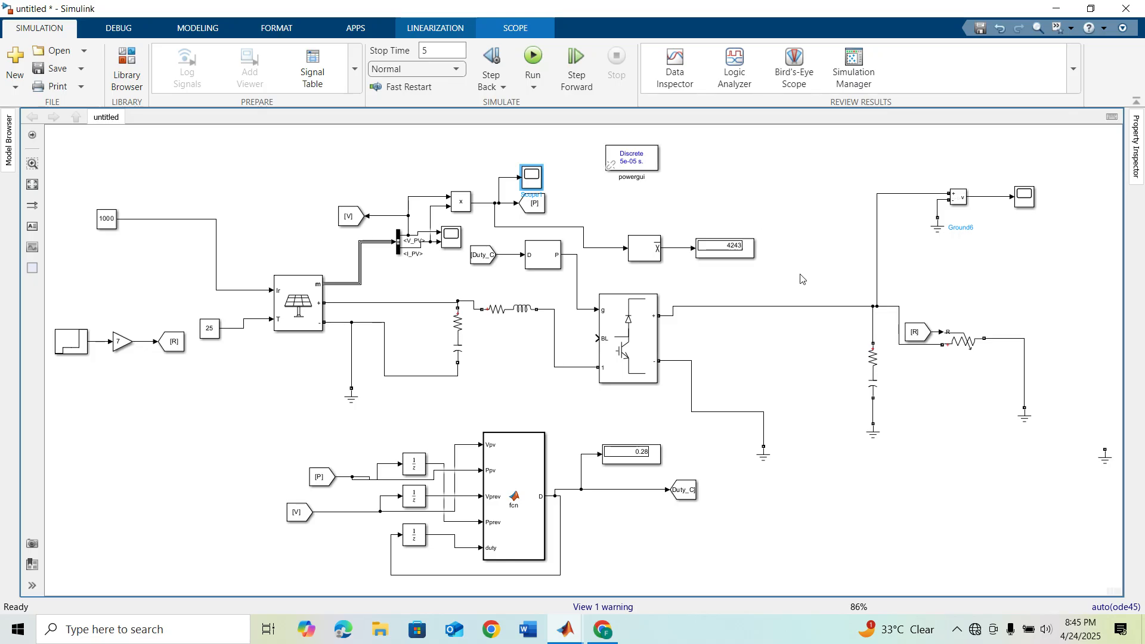
{"action": "left_click", "coordinate": [1023, 197]}
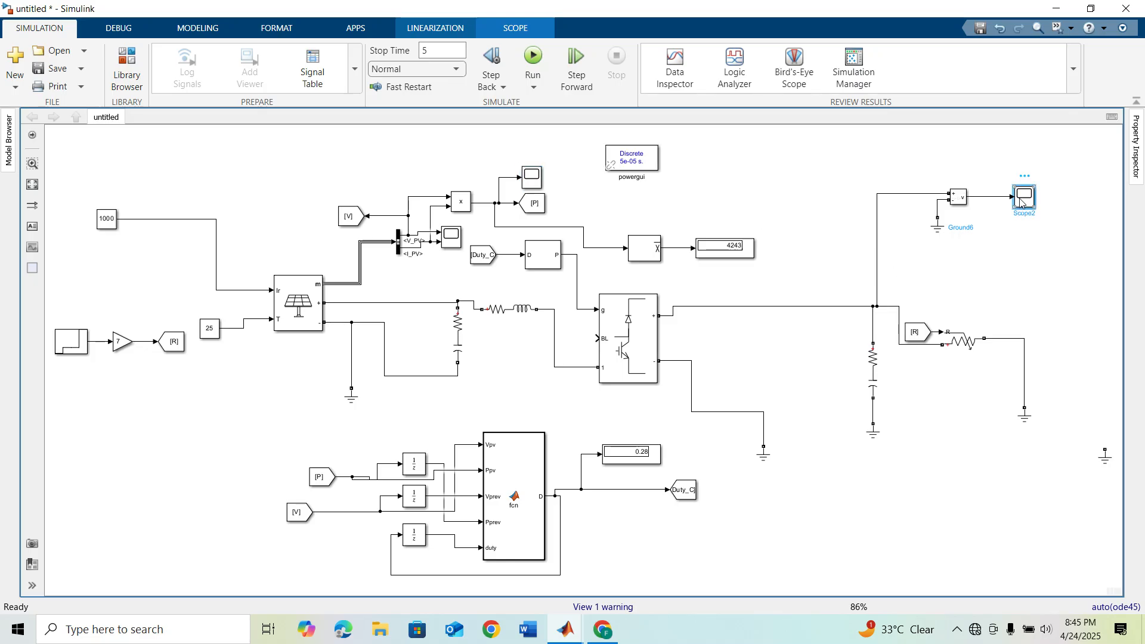
{"action": "double_click", "coordinate": [1023, 196]}
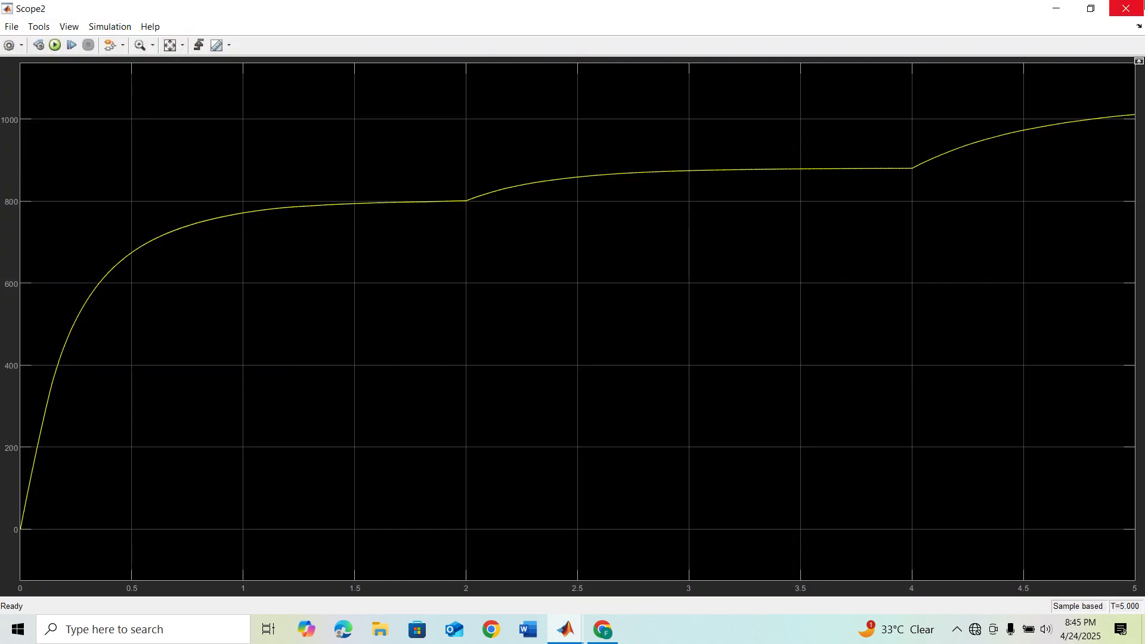
{"action": "left_click", "coordinate": [568, 643]}
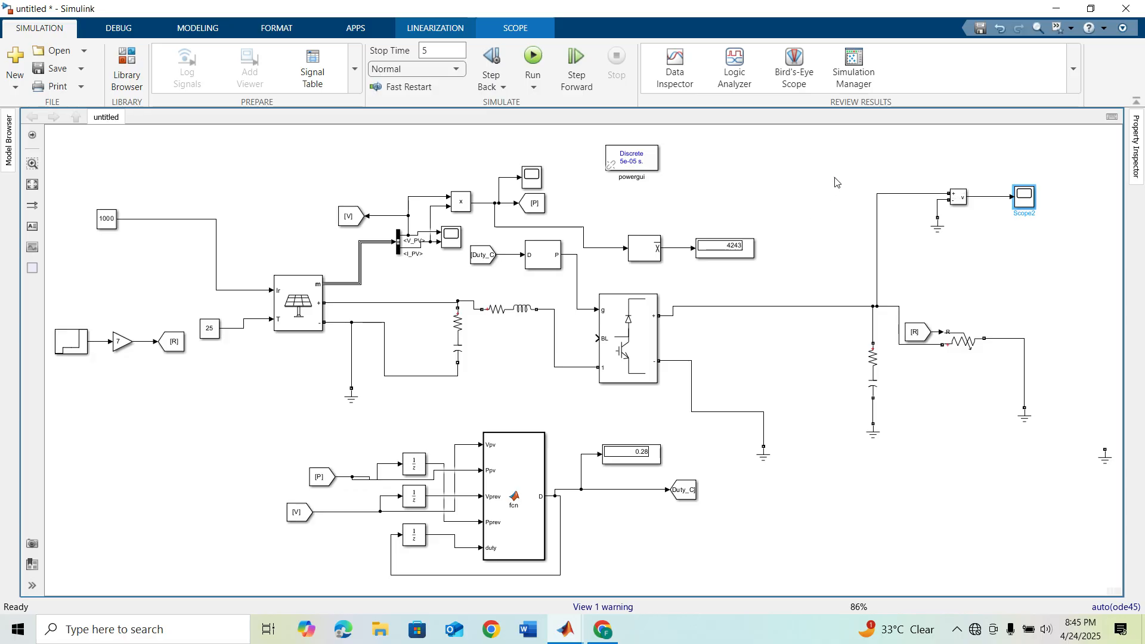
{"action": "left_click_drag", "start_coordinate": [807, 262], "coordinate": [1035, 473]}
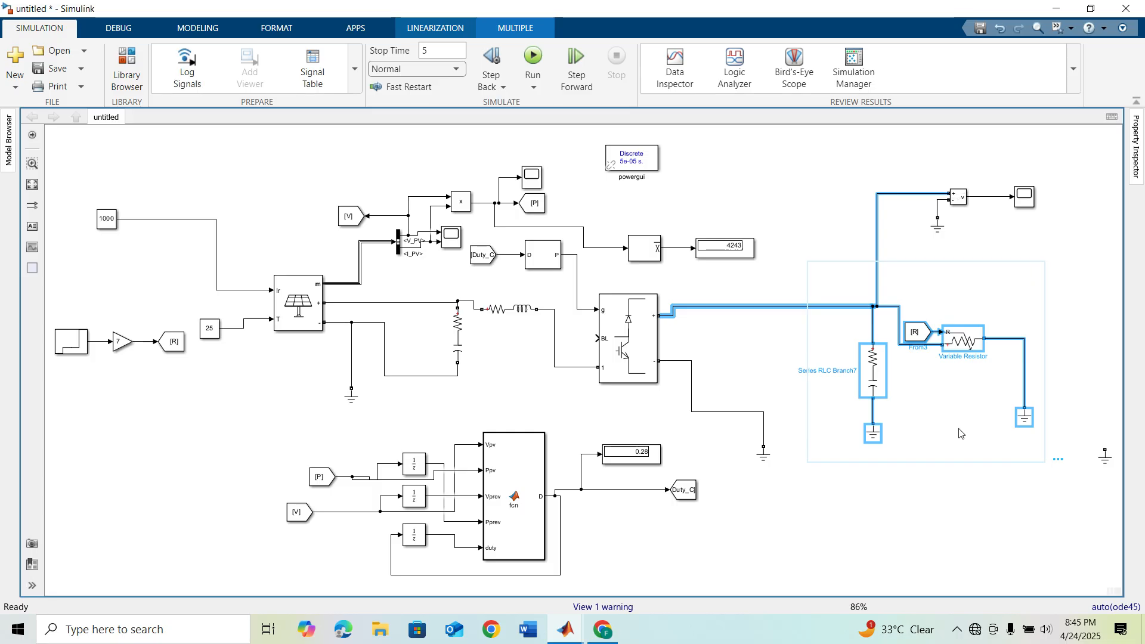
Browse Simscape > Electrical > Specialized Power Systems > Power Electronics and place a Full-Bridge Converter.
{"action": "left_click", "coordinate": [914, 309]}
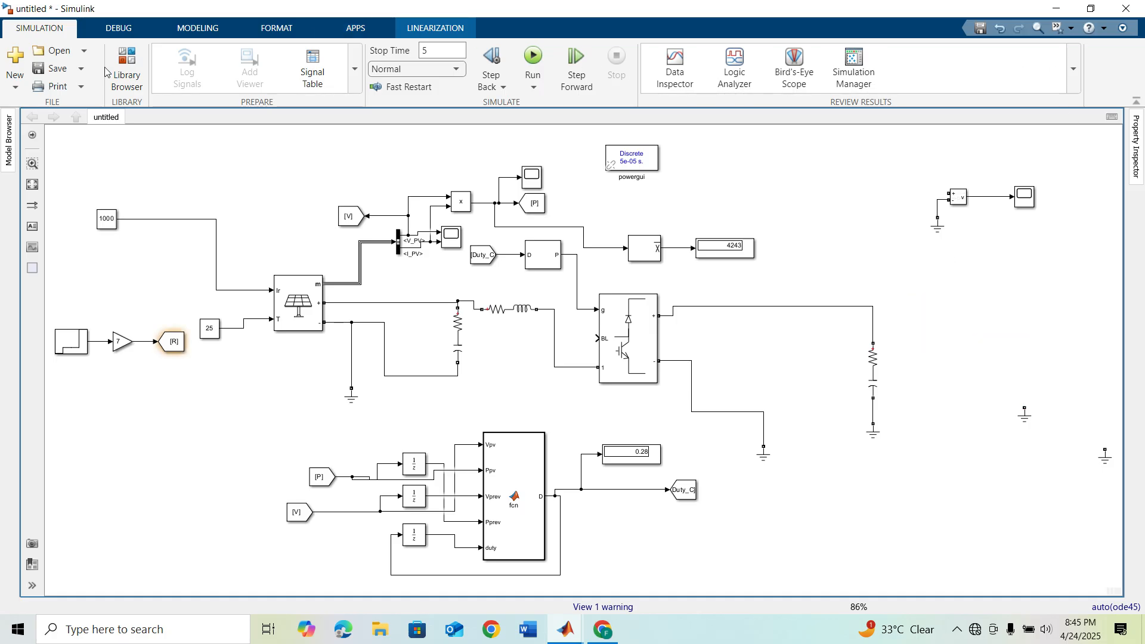
{"action": "left_click", "coordinate": [122, 56]}
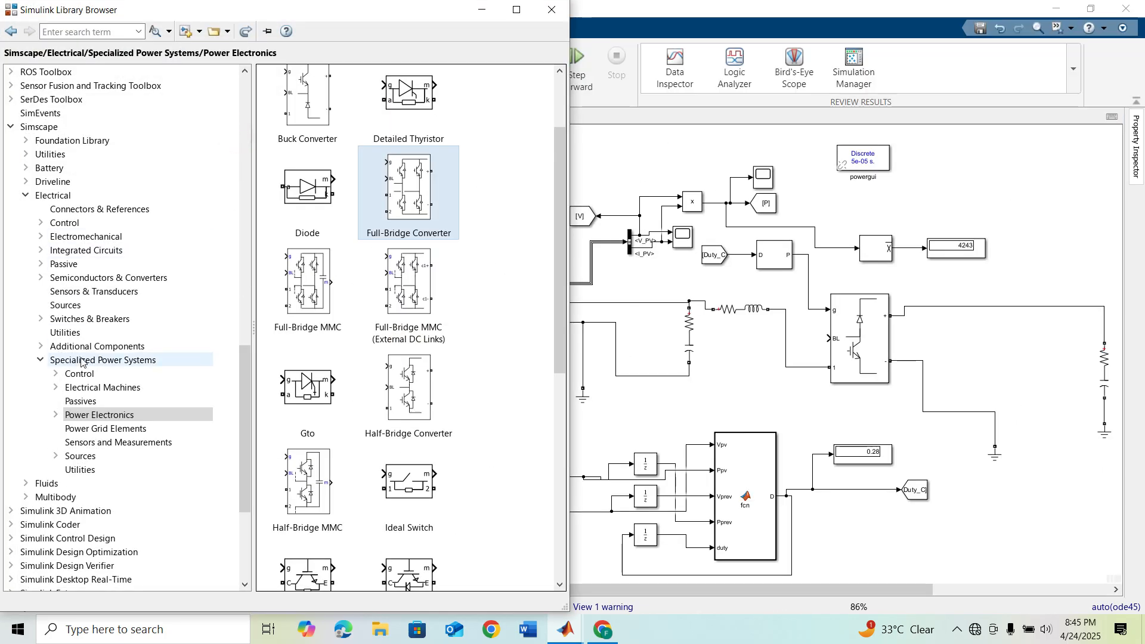
{"action": "left_click", "coordinate": [38, 126]}
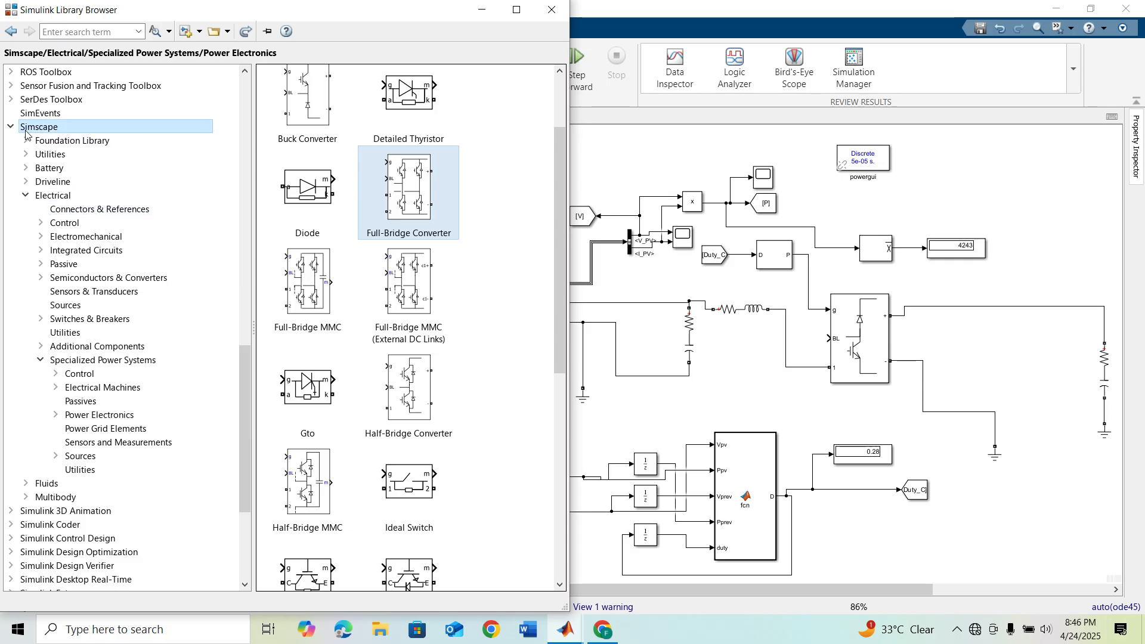
{"action": "left_click", "coordinate": [102, 360]}
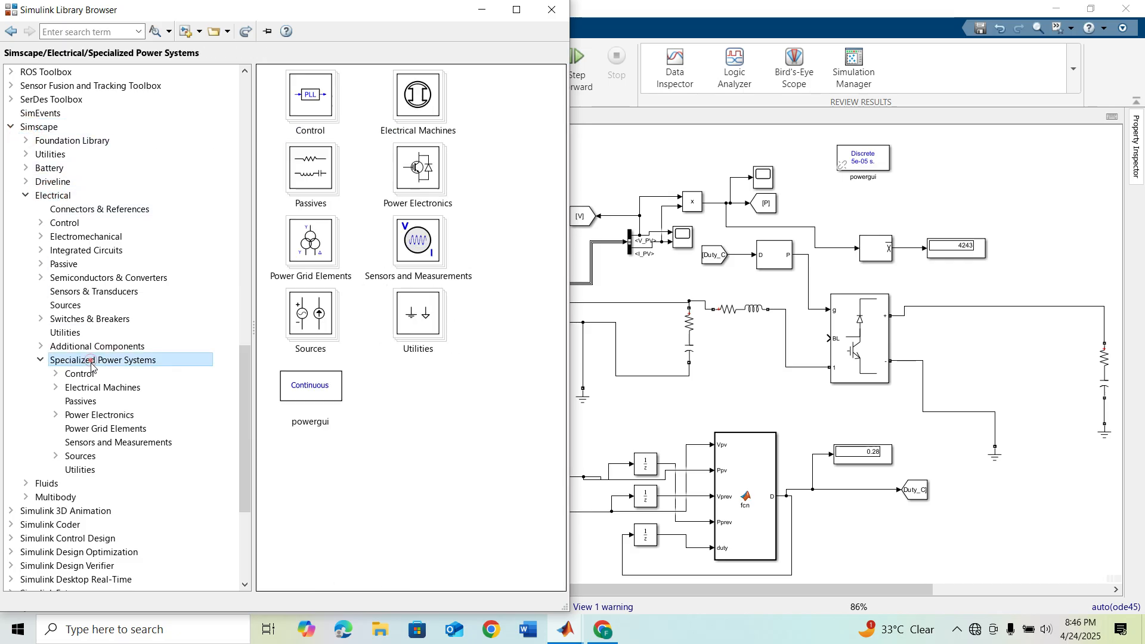
{"action": "left_click", "coordinate": [99, 415]}
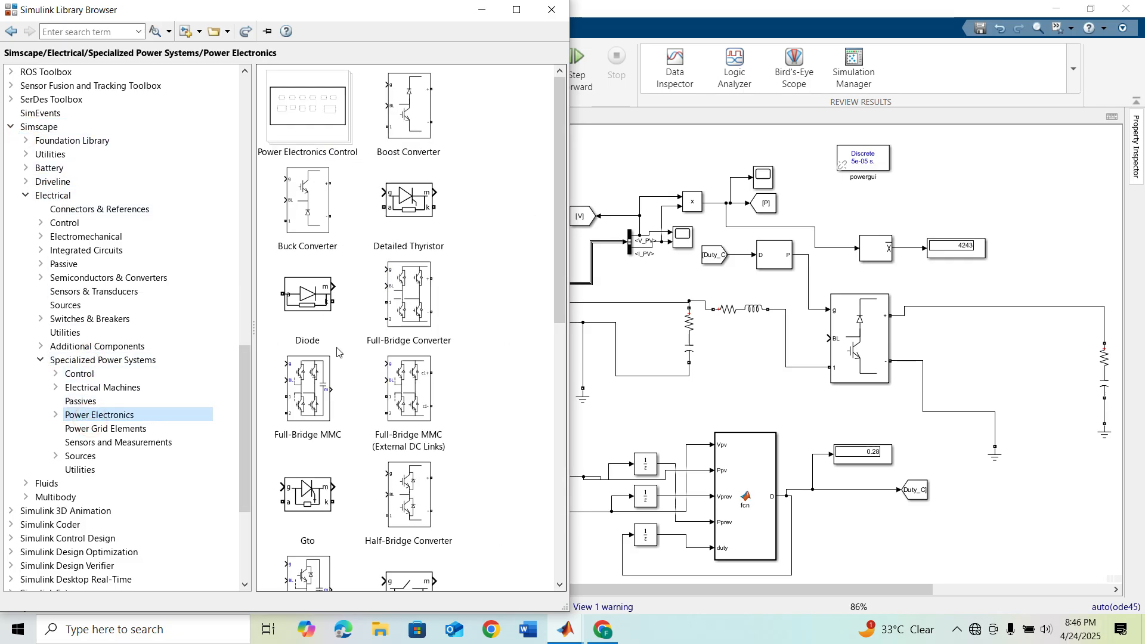
{"action": "left_click", "coordinate": [397, 295]}
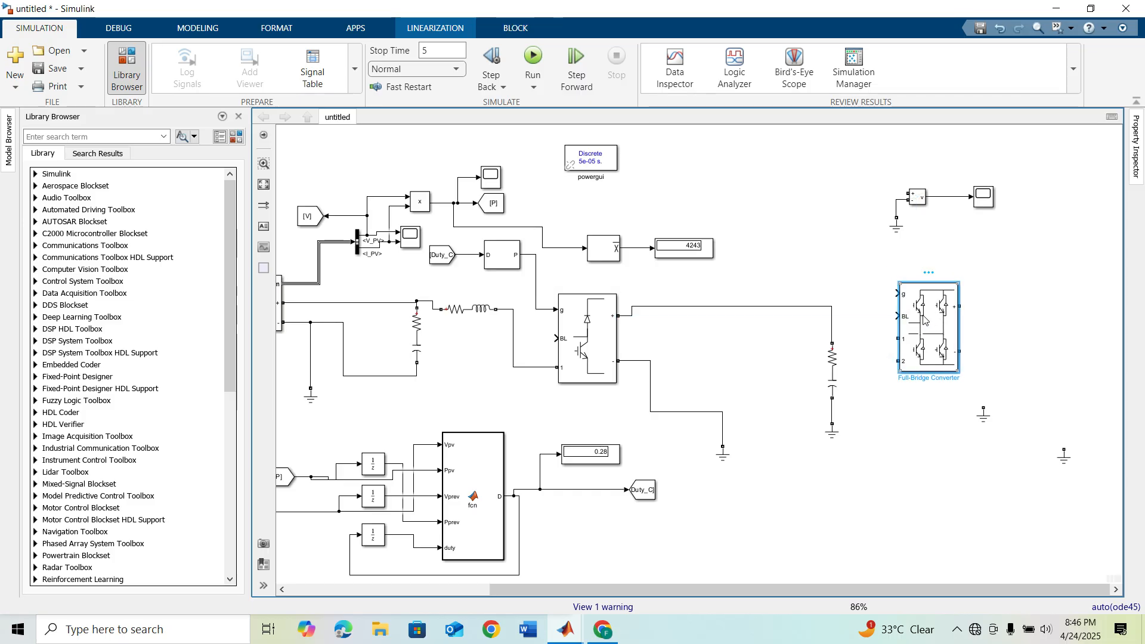
Copy a Series RLC Branch beside the bridge and set it to RL with 1e-3 Ω and 560e-6 H.
{"action": "right_click", "coordinate": [926, 320]}
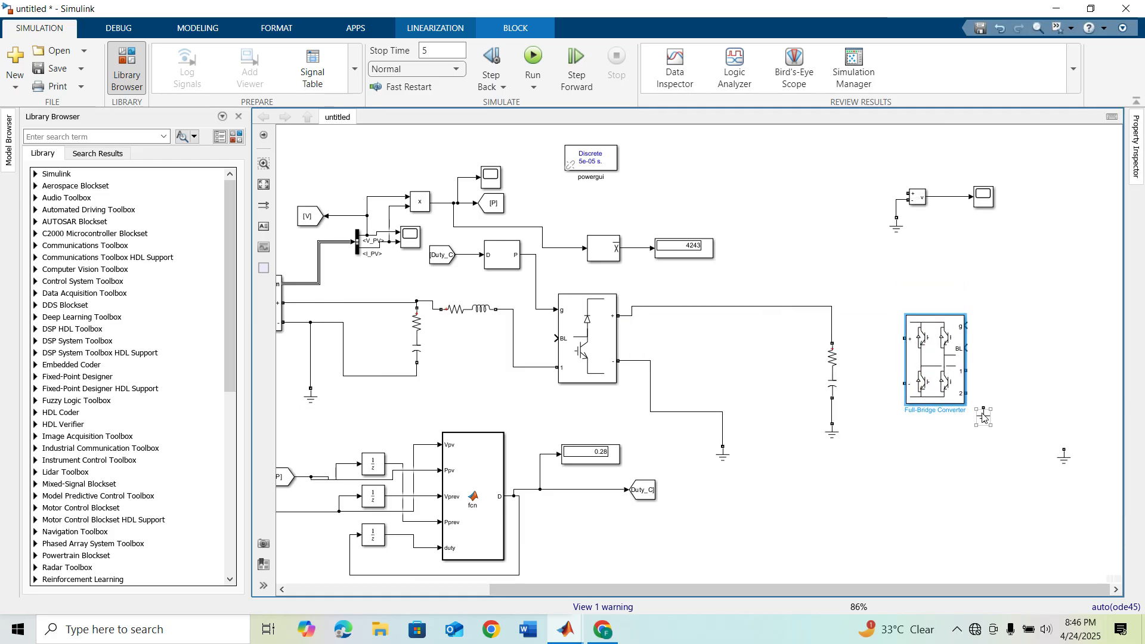
{"action": "left_click_drag", "start_coordinate": [937, 362], "coordinate": [995, 355]}
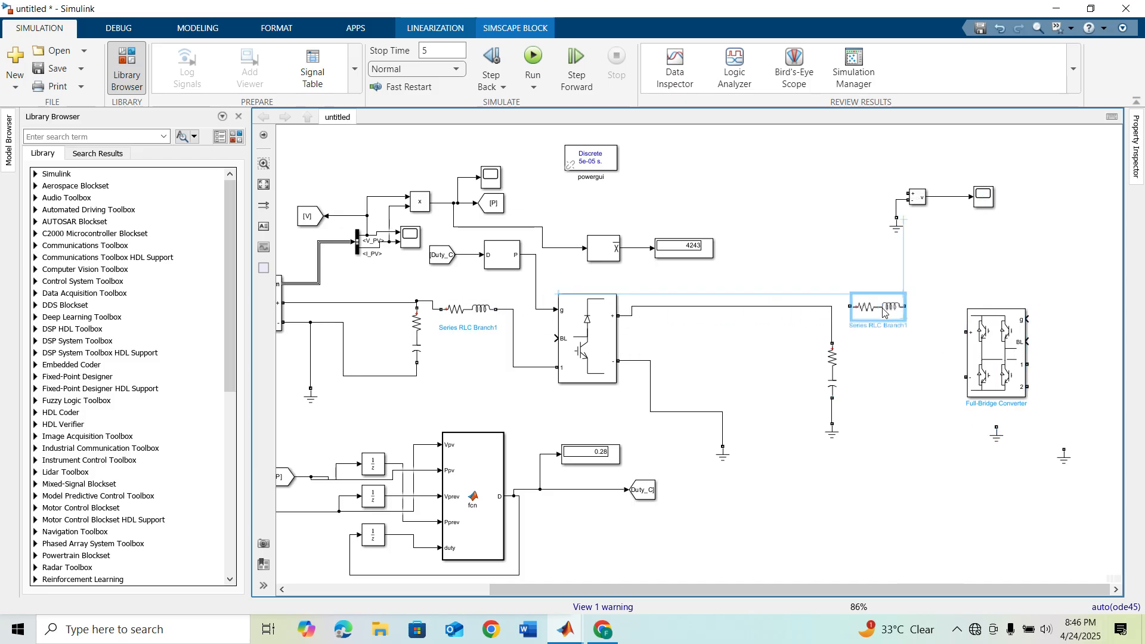
{"action": "double_click", "coordinate": [877, 305]}
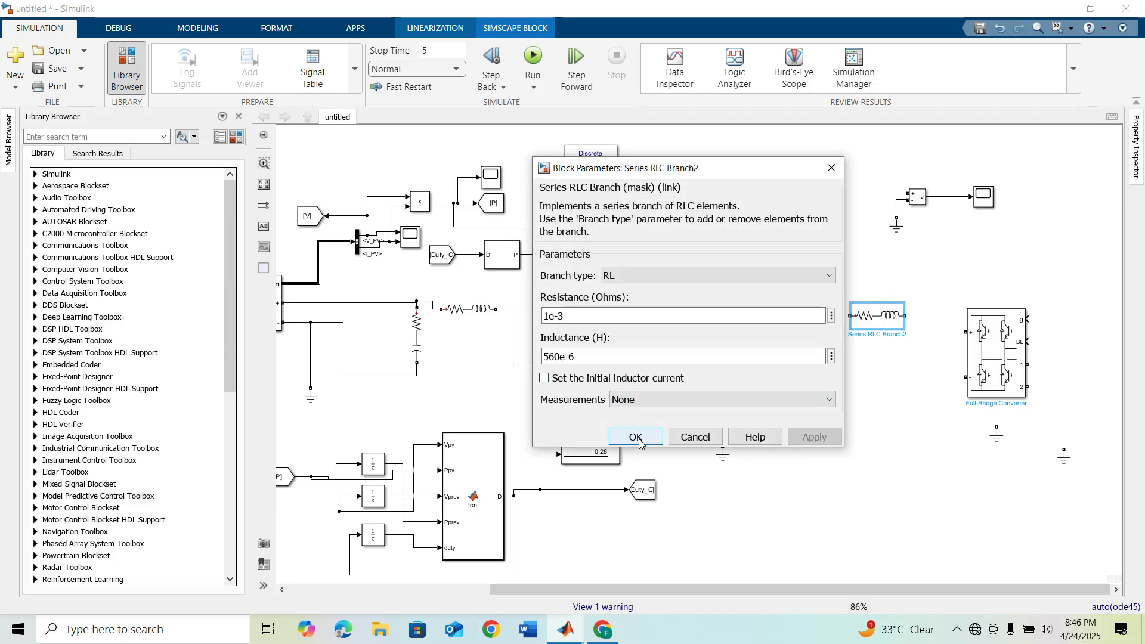
{"action": "left_click", "coordinate": [634, 436]}
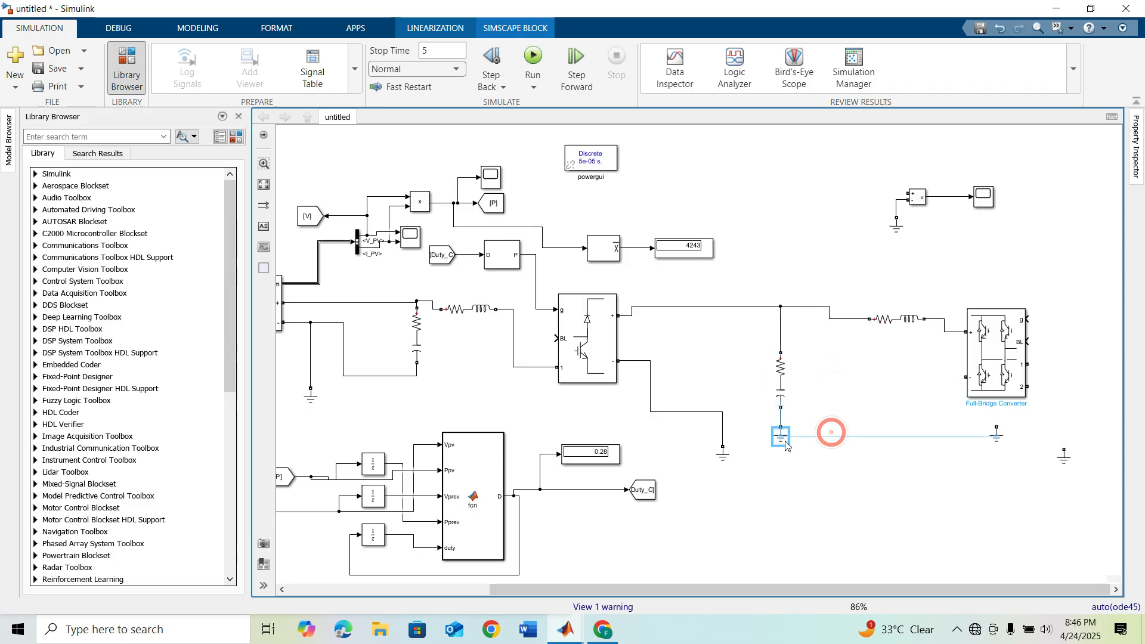
Wire the capacitor branch to ground and set its capacitance to 470e-6 F.
{"action": "left_click_drag", "start_coordinate": [780, 434], "coordinate": [819, 306]}
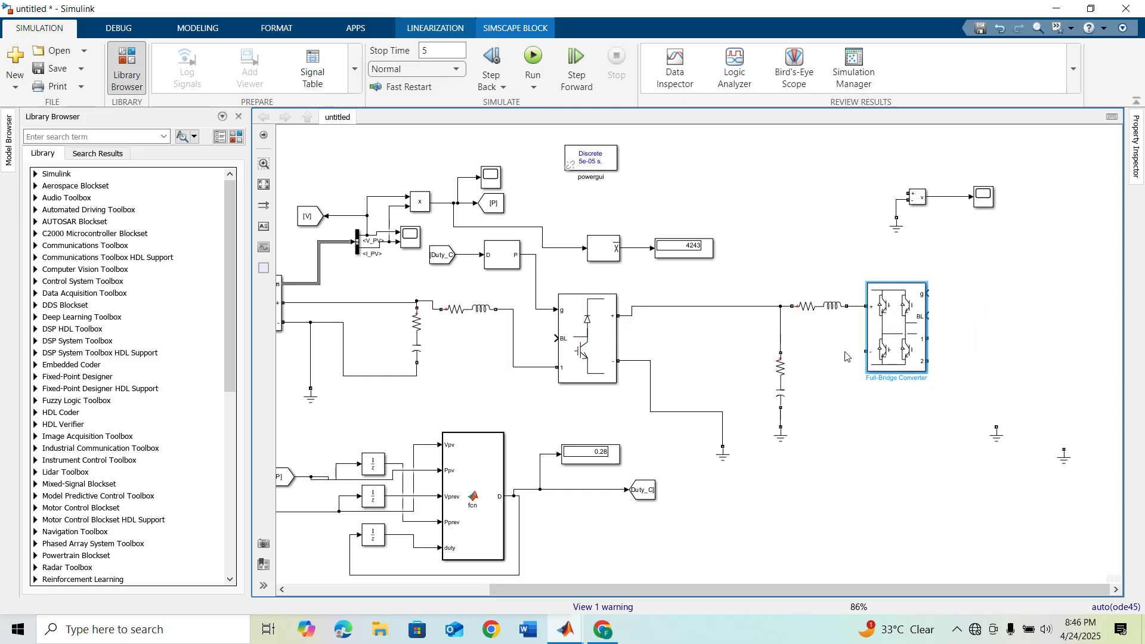
{"action": "double_click", "coordinate": [780, 378]}
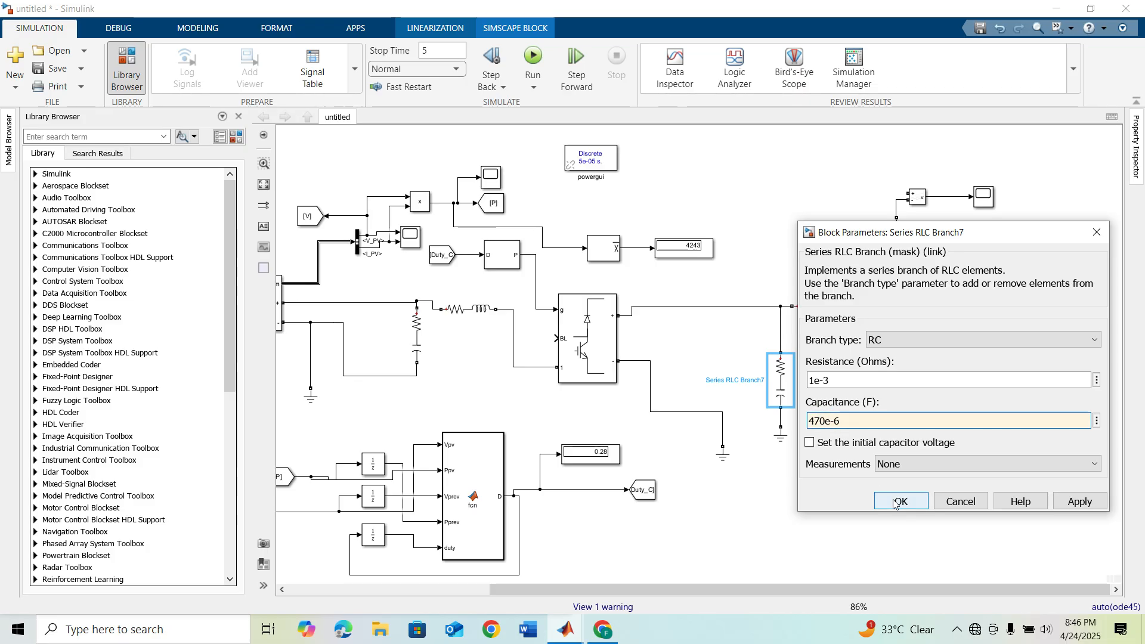
Confirm the 470e-6 F branch, then set the output filter branches to RL 560e-4 H and a pure 150e-6 F capacitor.
{"action": "left_click", "coordinate": [901, 501]}
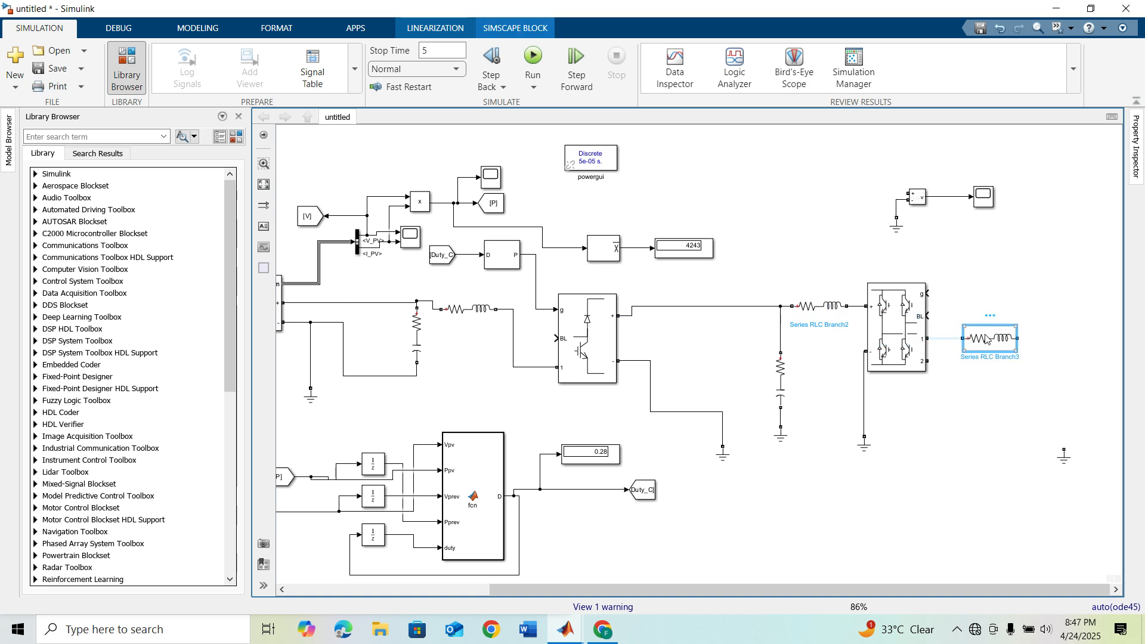
{"action": "double_click", "coordinate": [990, 338]}
{"action": "type", "text": "560e-4"}
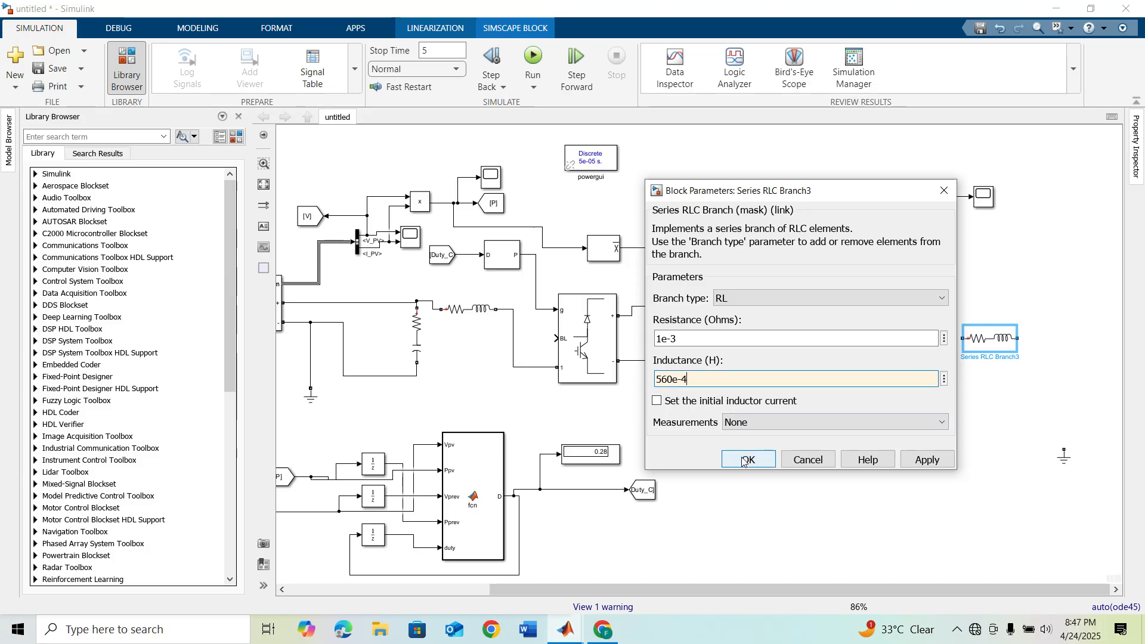
{"action": "left_click", "coordinate": [748, 460]}
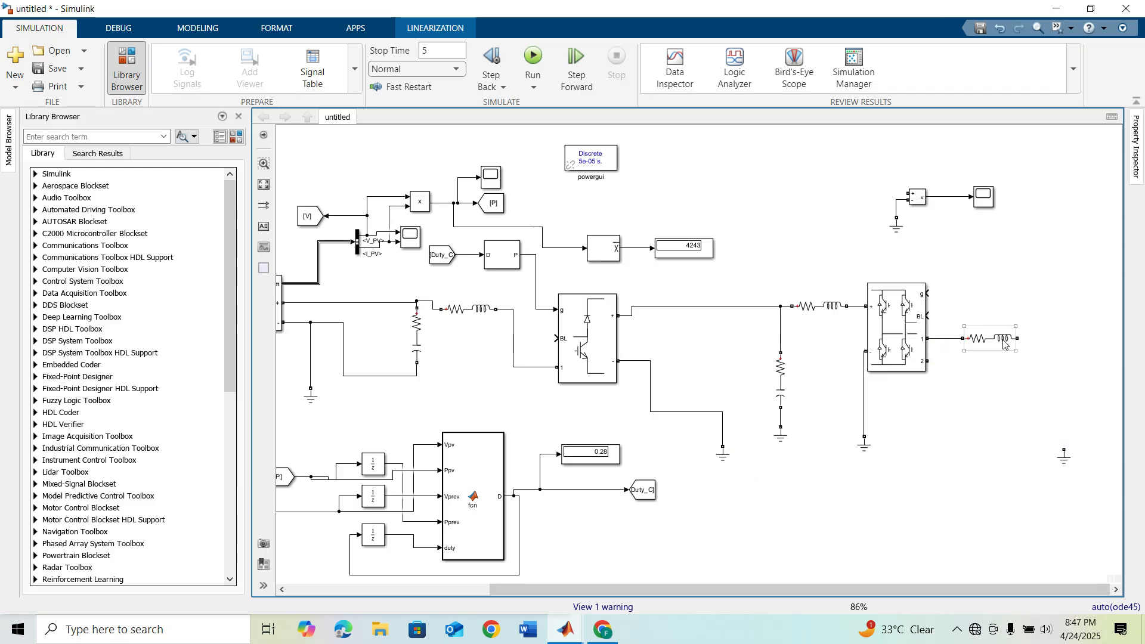
{"action": "double_click", "coordinate": [993, 337]}
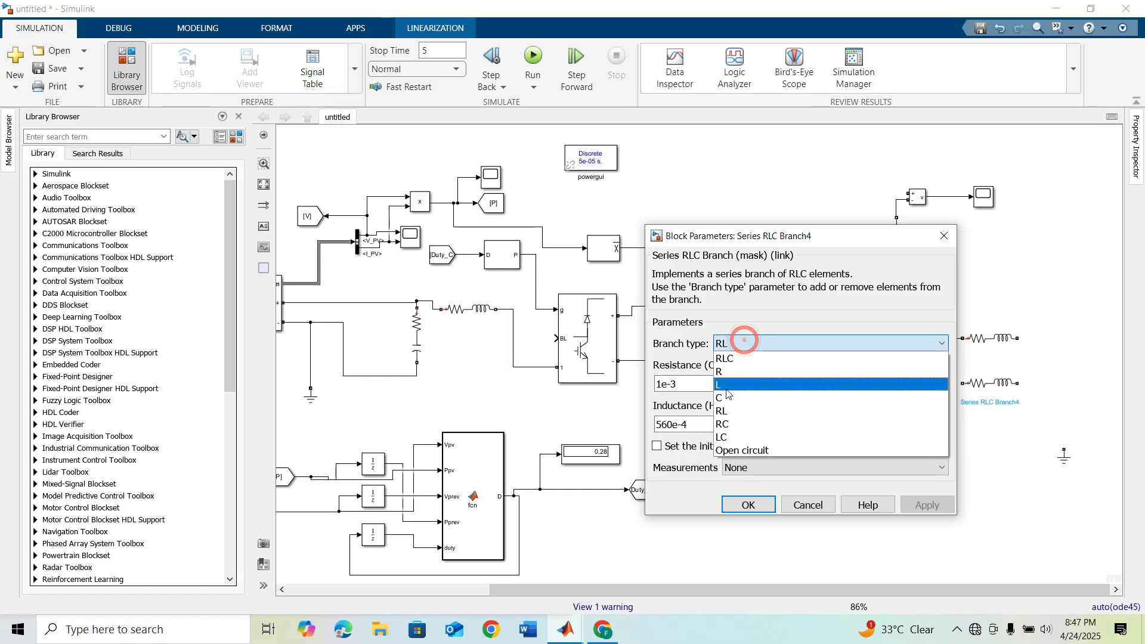
{"action": "left_click", "coordinate": [718, 397]}
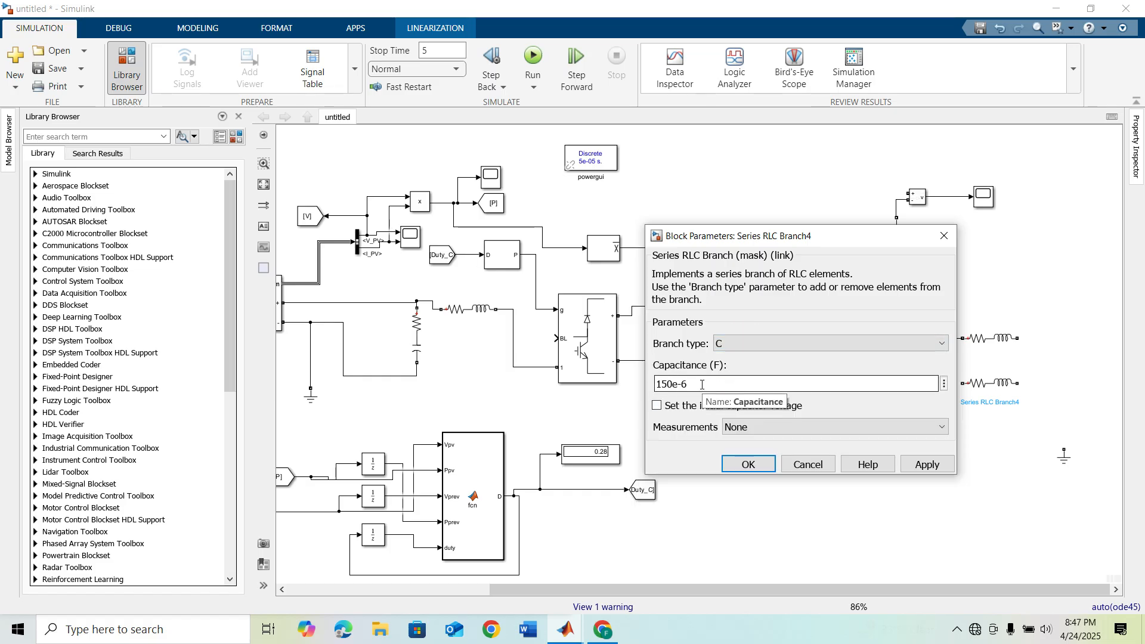
{"action": "left_click", "coordinate": [749, 464]}
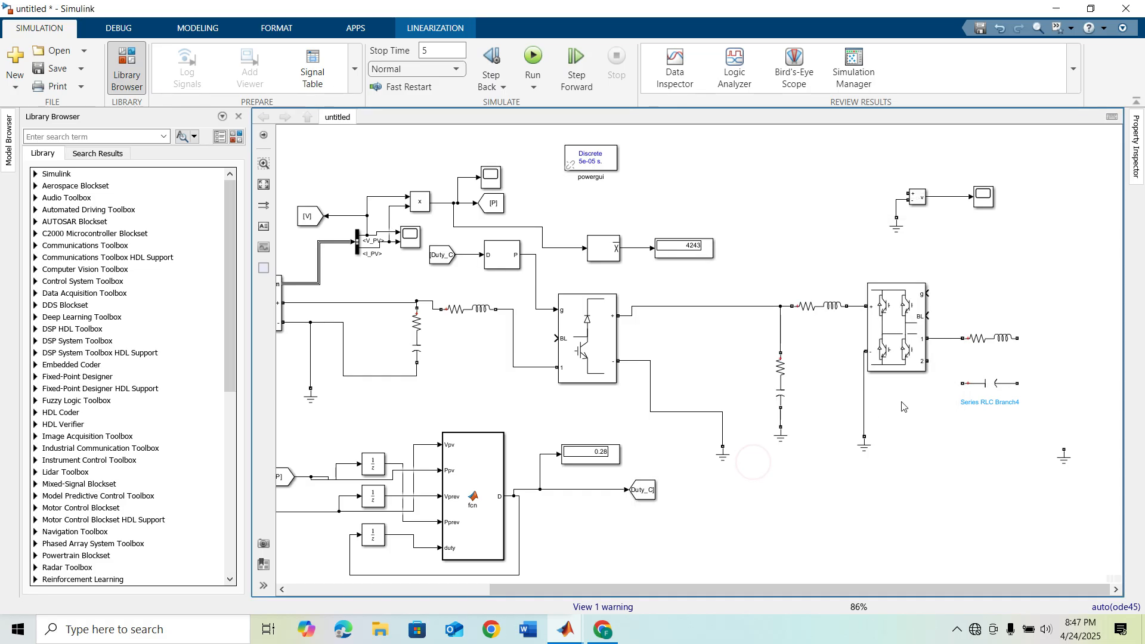
Make the load branch a pure resistor and connect the voltage measurement across it to the scope.
{"action": "left_click", "coordinate": [990, 382]}
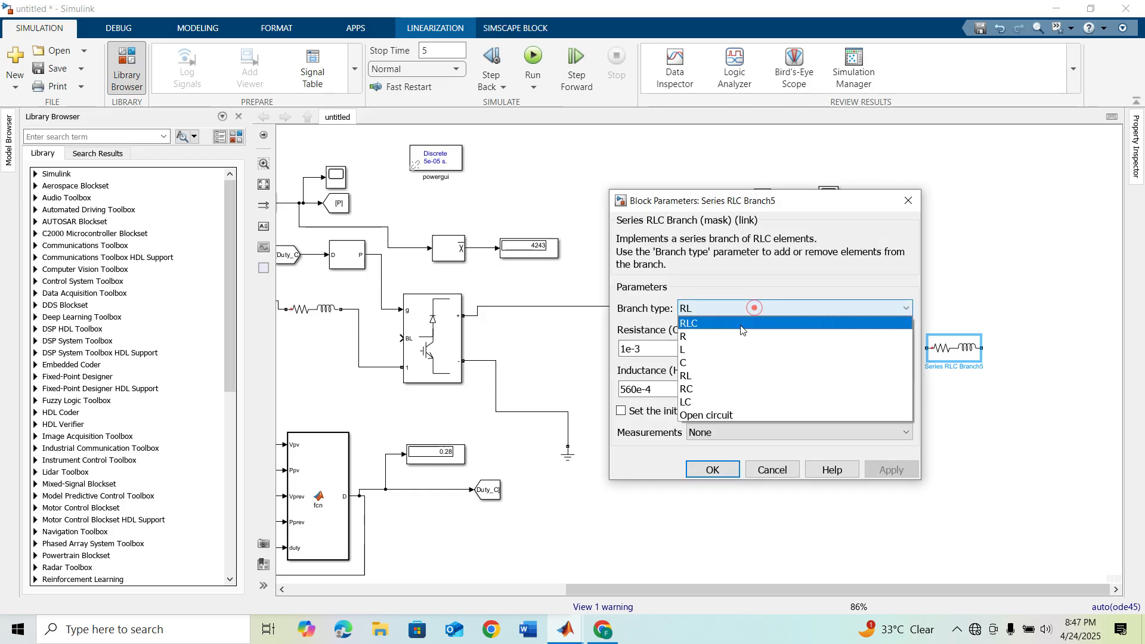
{"action": "left_click", "coordinate": [685, 337]}
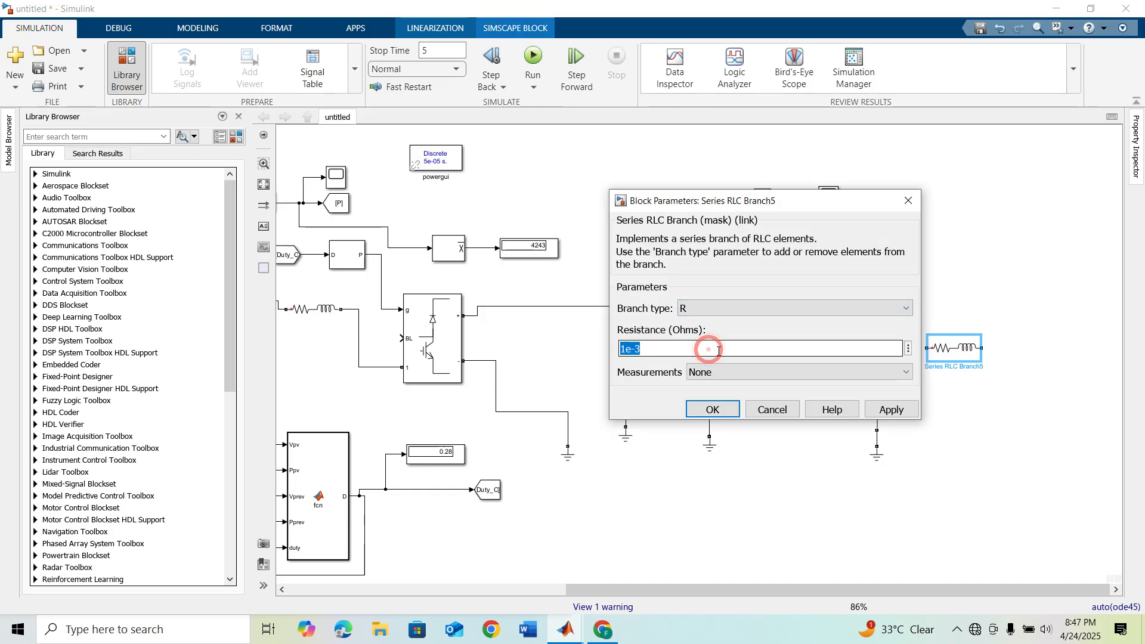
{"action": "left_click", "coordinate": [712, 410]}
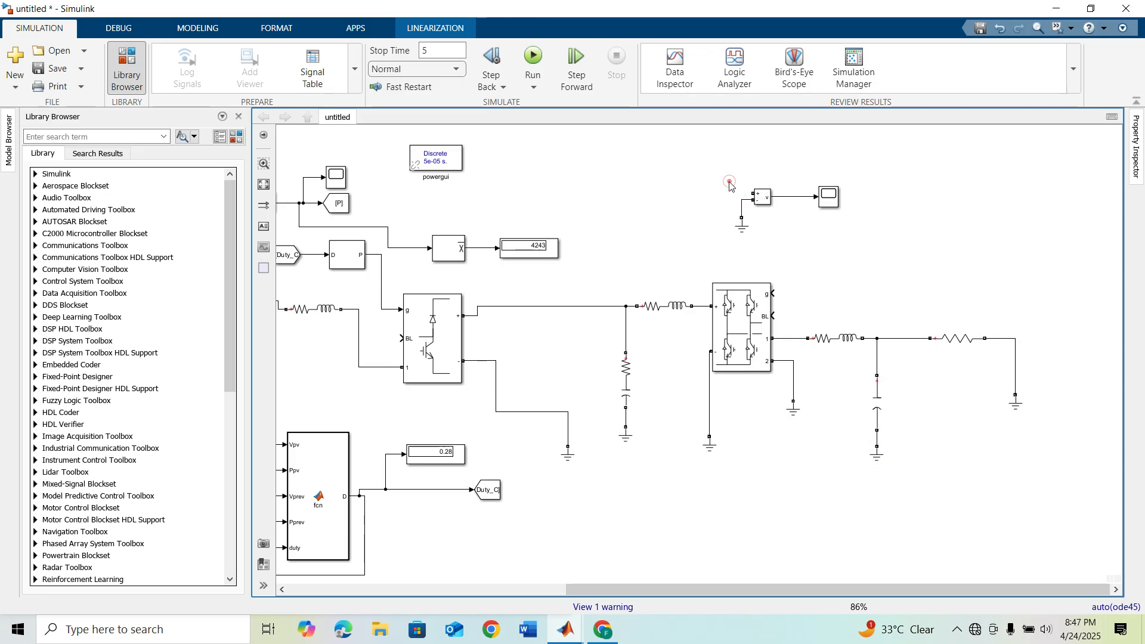
{"action": "left_click_drag", "start_coordinate": [760, 197], "coordinate": [932, 289]}
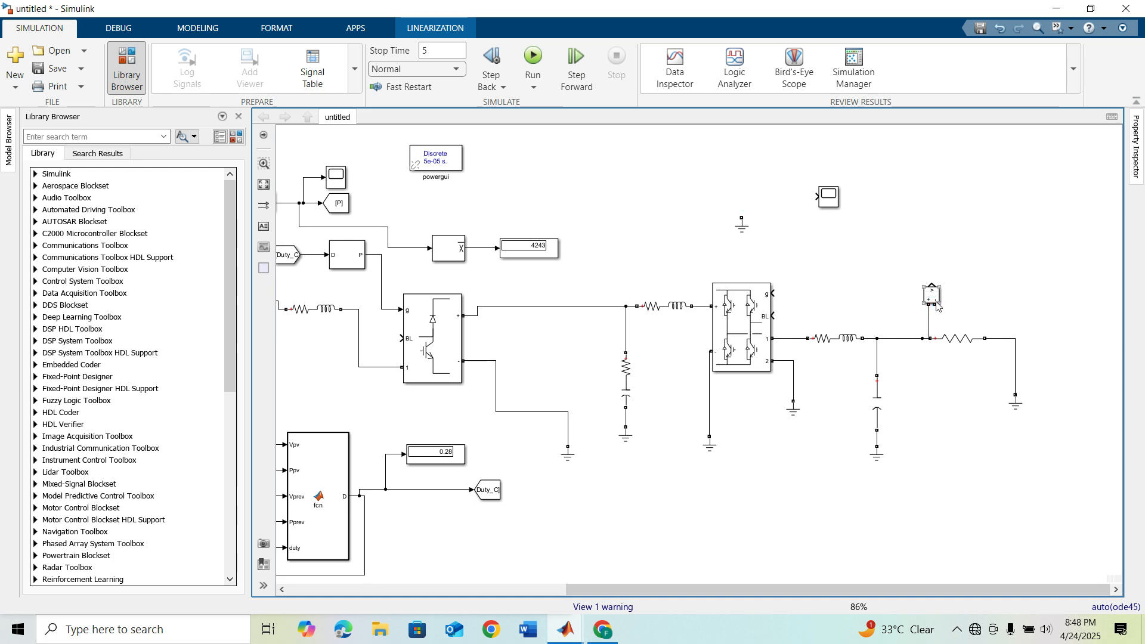
{"action": "left_click", "coordinate": [931, 291]}
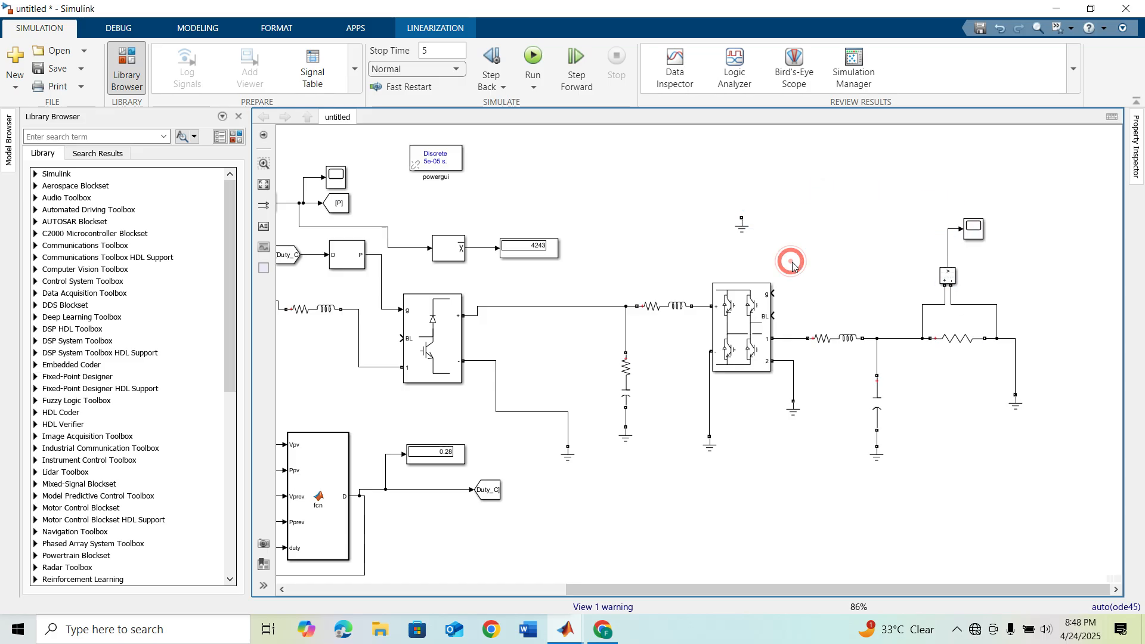
{"action": "left_click", "coordinate": [739, 334]}
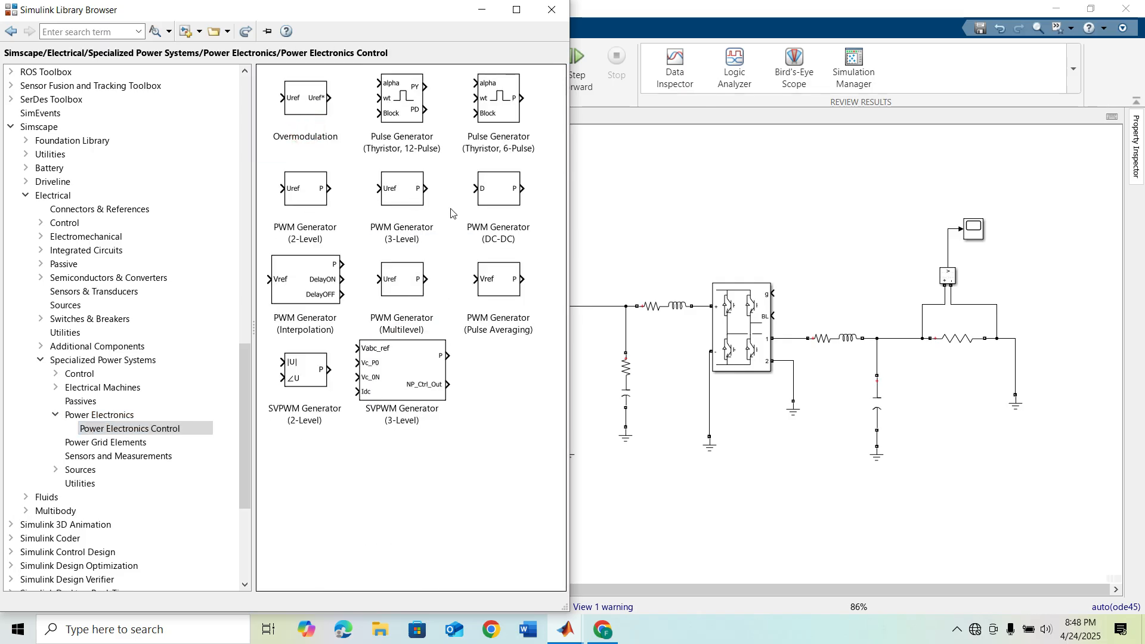
{"action": "mouse_move", "coordinate": [310, 293]}
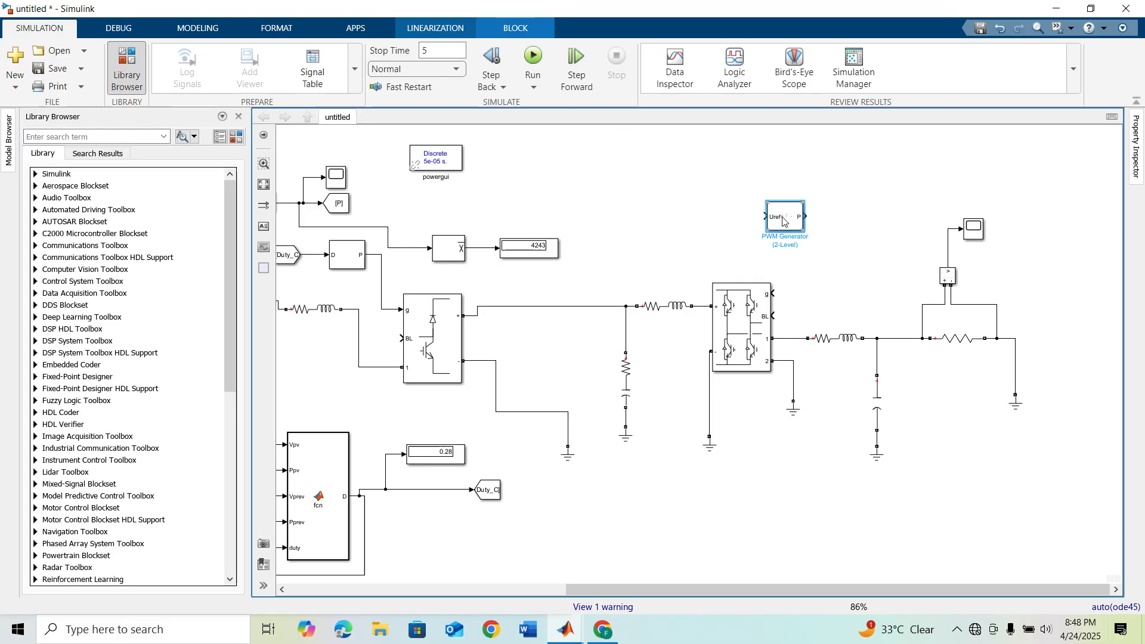
Set the PWM Generator (2-Level) carrier frequency to 3000 Hz.
{"action": "double_click", "coordinate": [785, 216]}
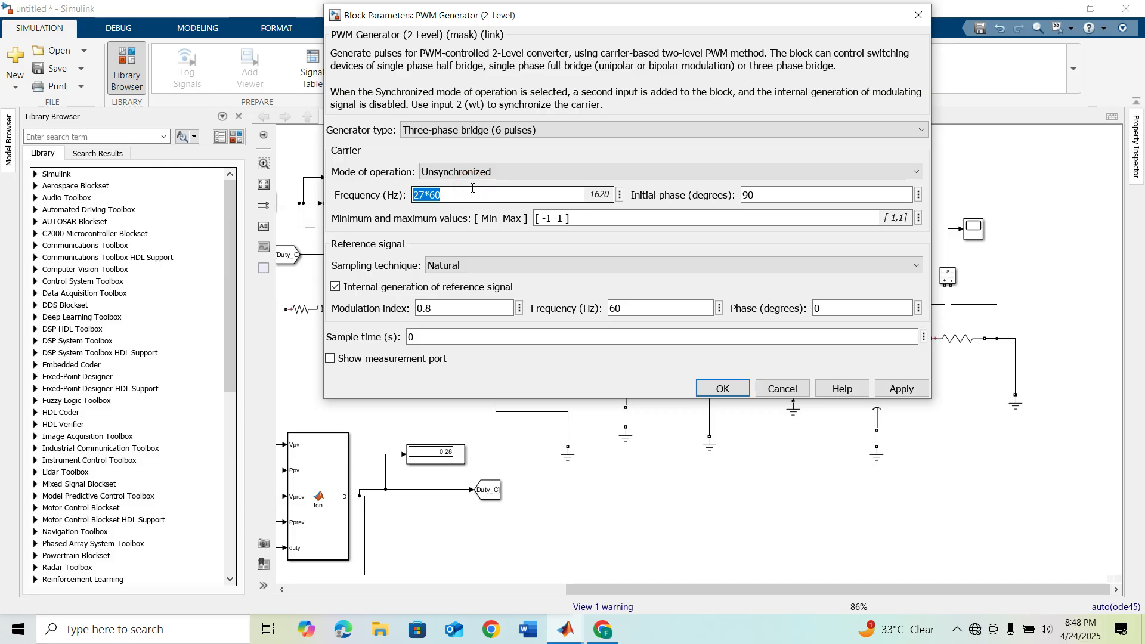
{"action": "type", "text": "300"}
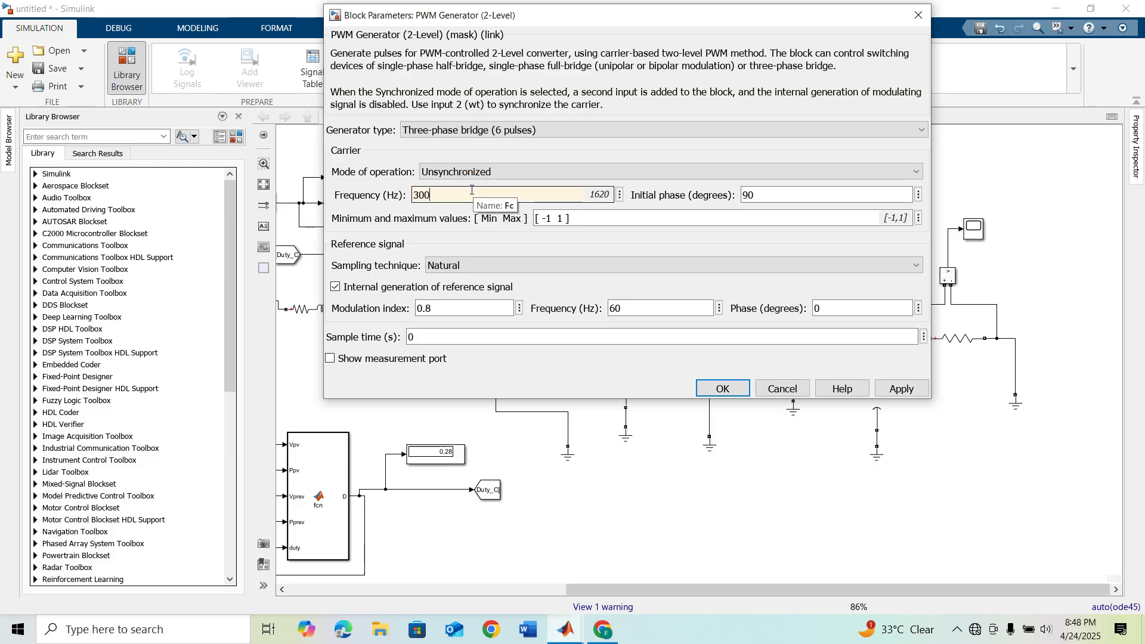
{"action": "type", "text": "3000"}
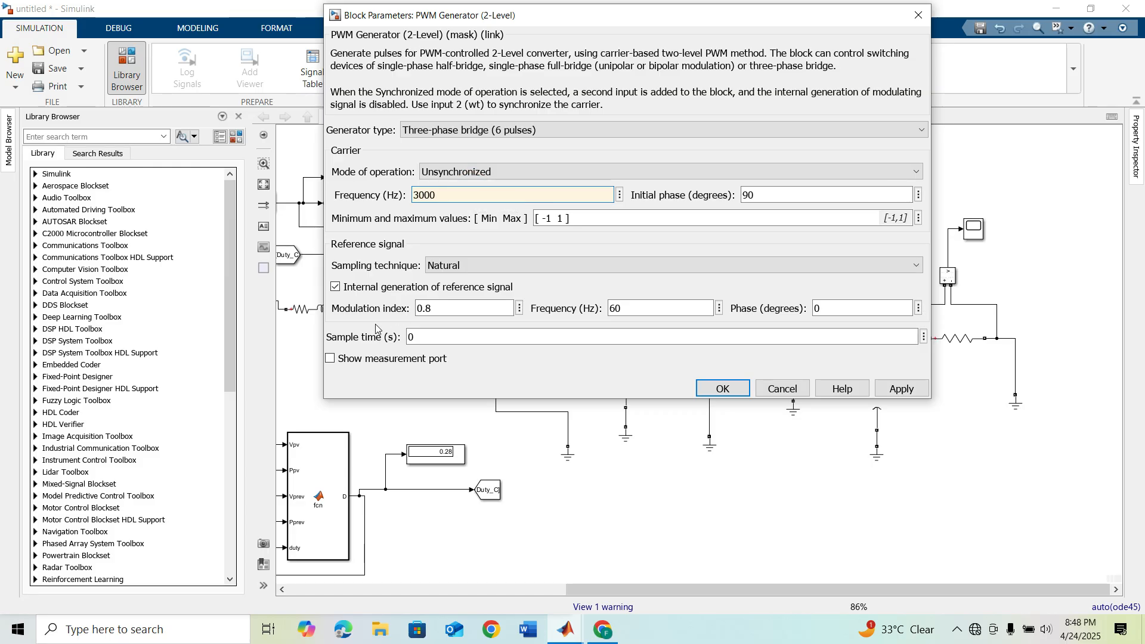
{"action": "left_click", "coordinate": [723, 388]}
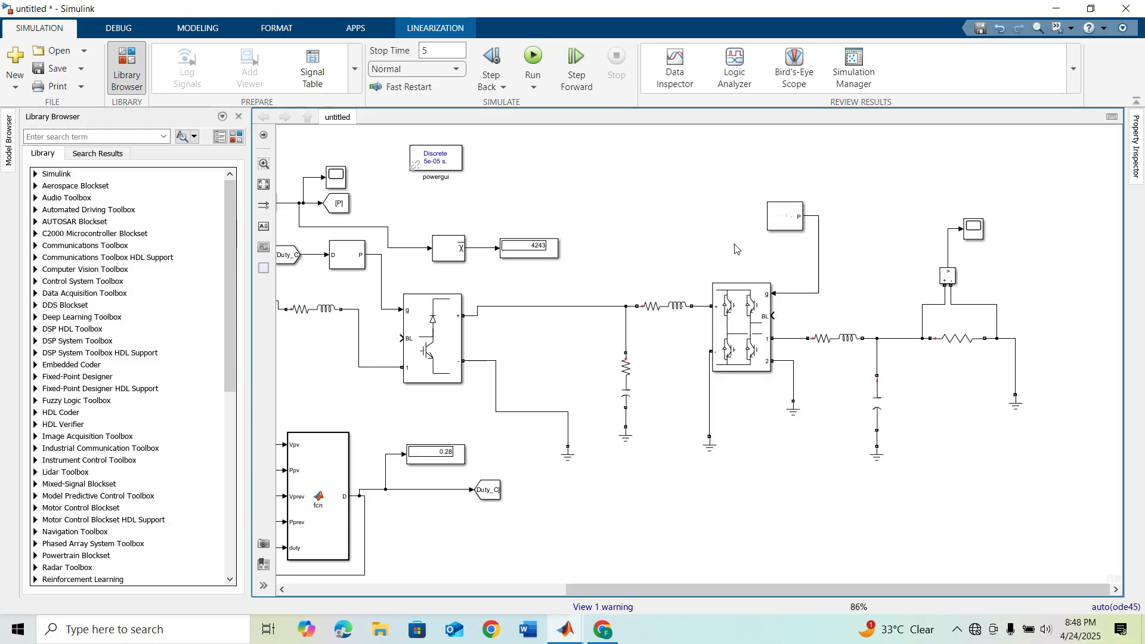
{"action": "mouse_move", "coordinate": [735, 152]}
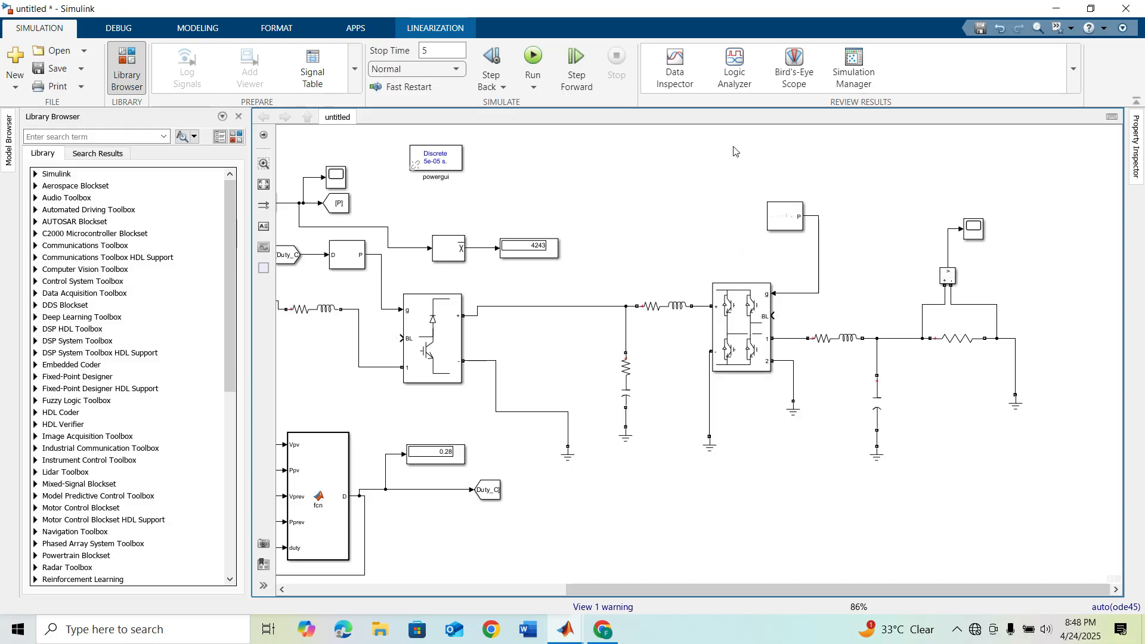
Attempt a simulation run, which reports PWM-to-bridge port dimension errors.
{"action": "left_click", "coordinate": [263, 185]}
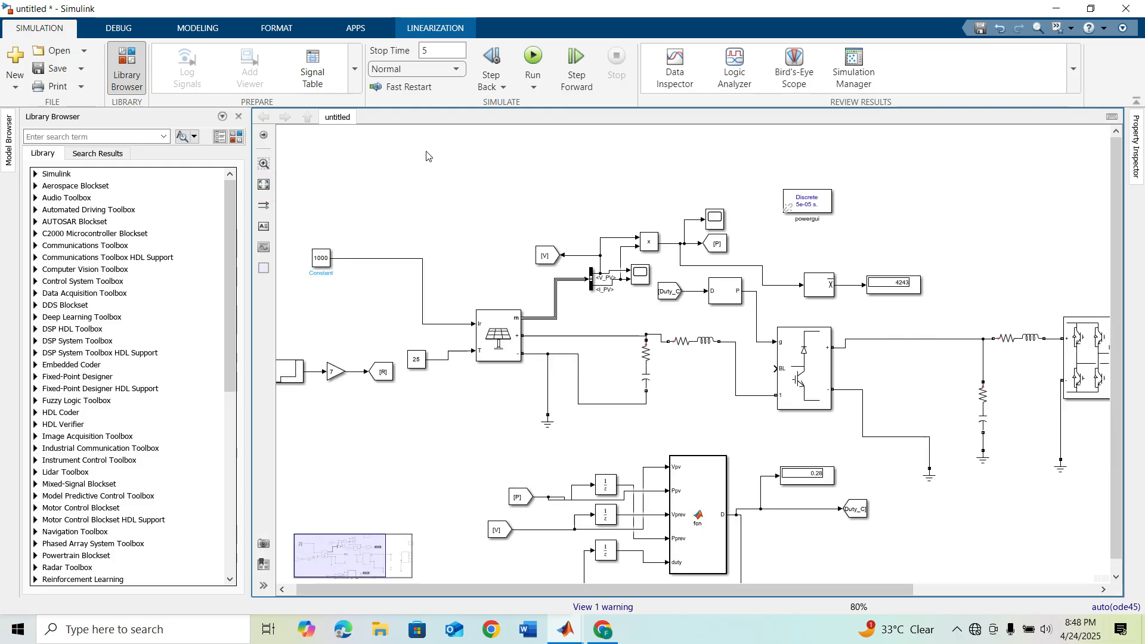
{"action": "left_click", "coordinate": [532, 57]}
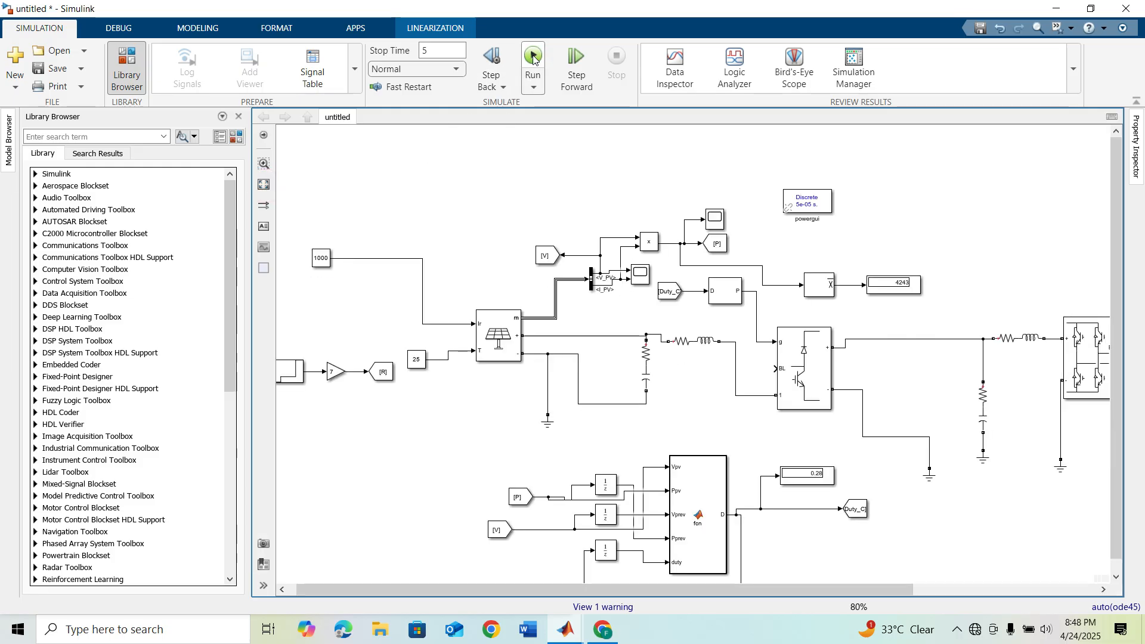
{"action": "left_click", "coordinate": [532, 56]}
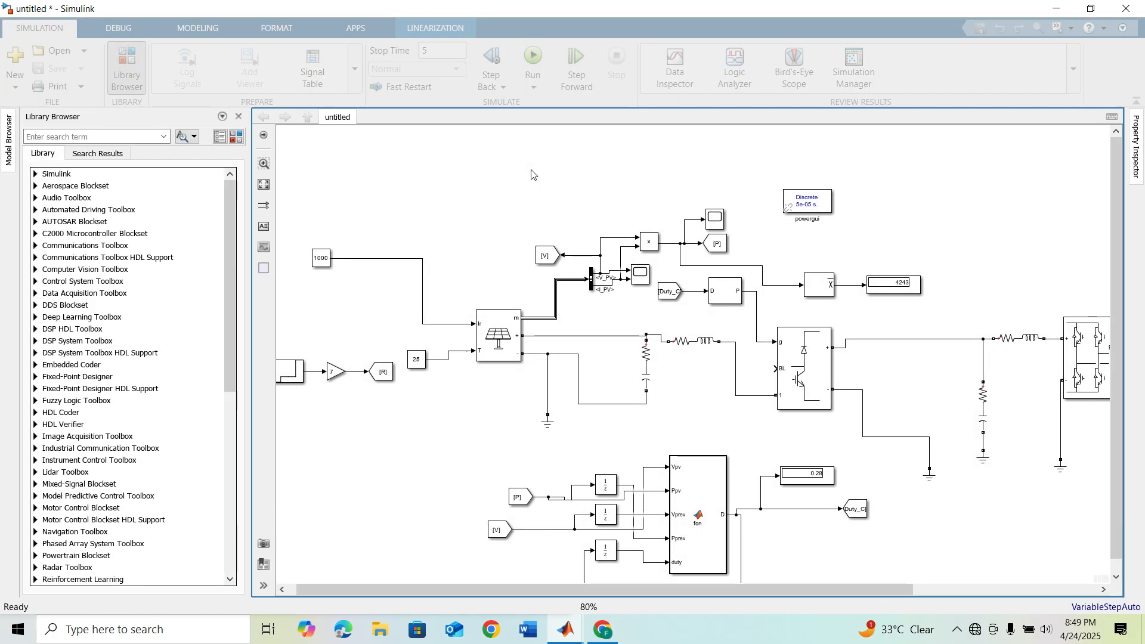
{"action": "left_click", "coordinate": [532, 59]}
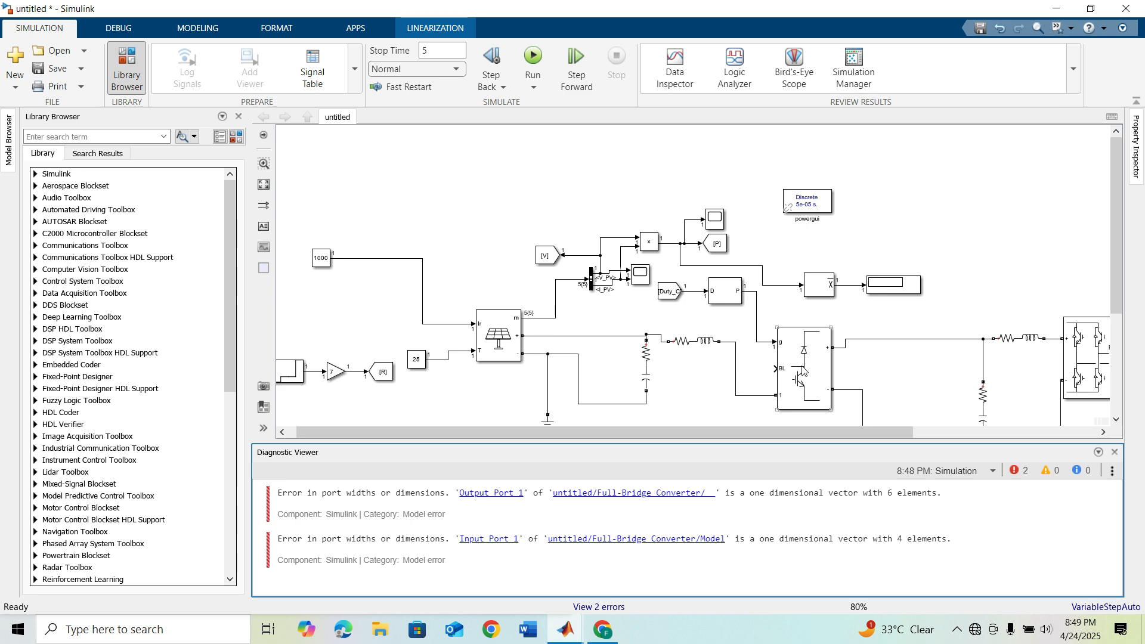
Check the DC-DC PWM generator settings and open the Full-Bridge Converter's parameters.
{"action": "double_click", "coordinate": [725, 290]}
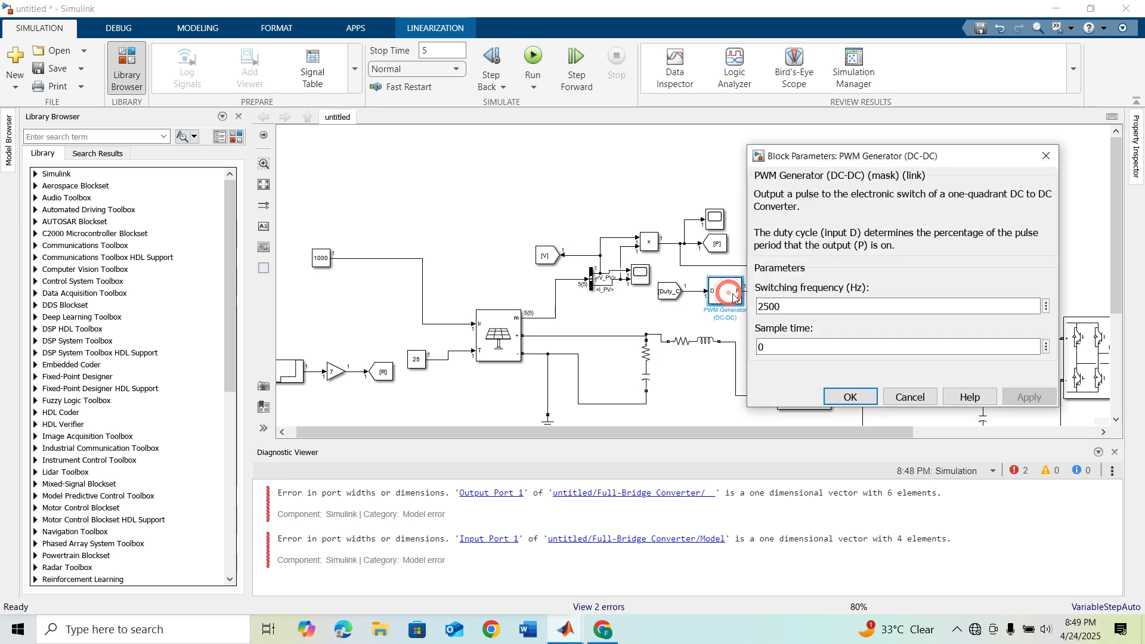
{"action": "left_click", "coordinate": [850, 397]}
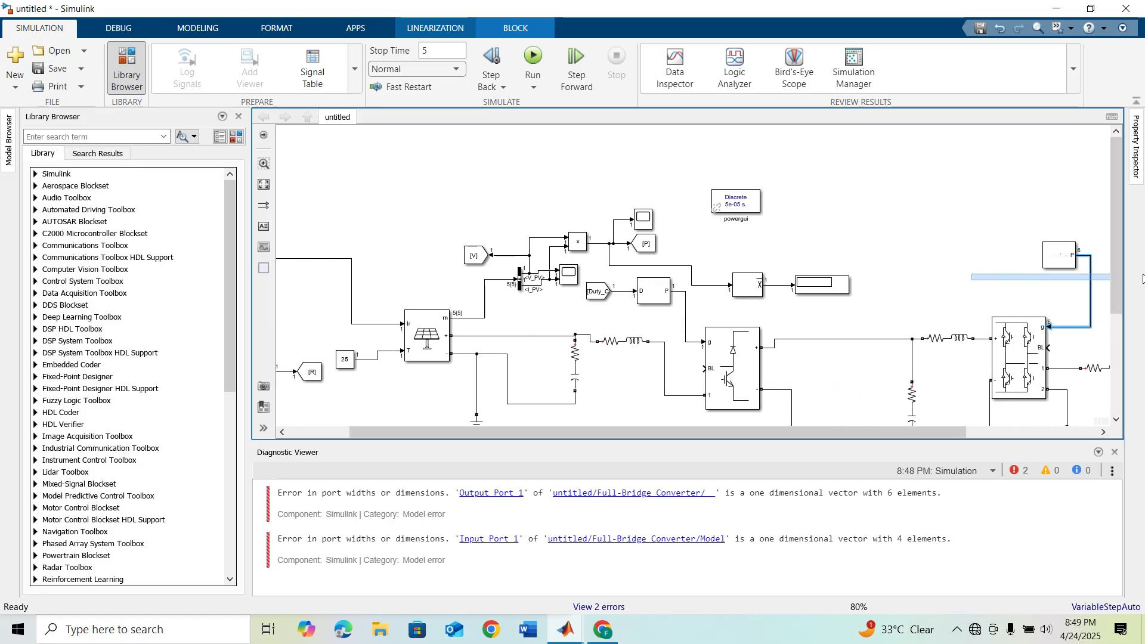
{"action": "double_click", "coordinate": [1059, 255]}
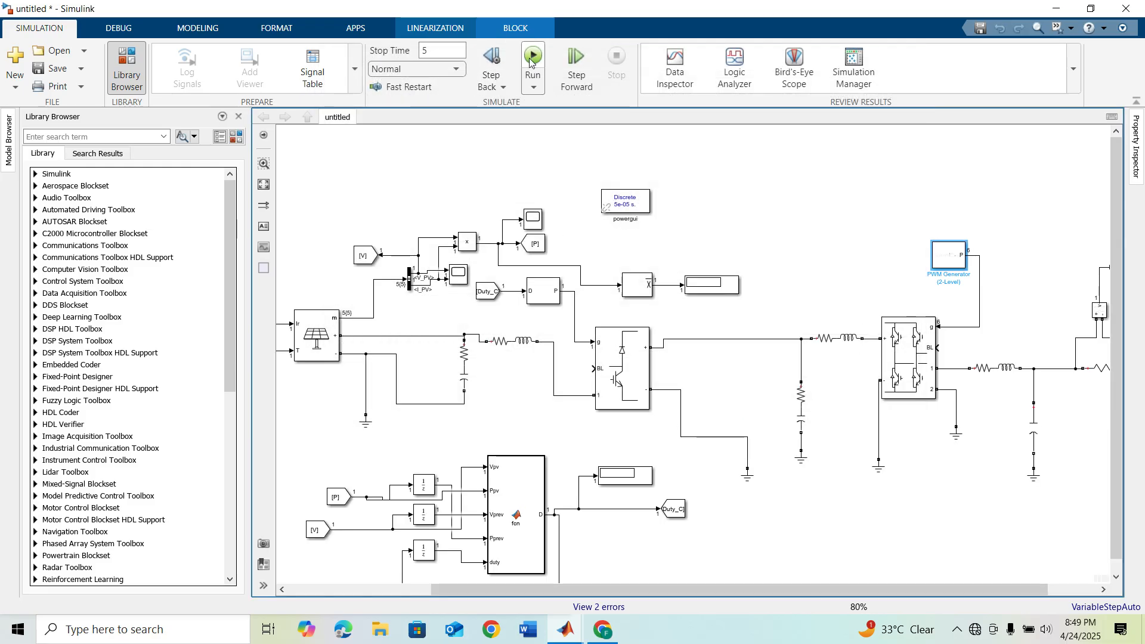
Simulate the inverter model and zoom in on the sinusoidal output waveform in Scope2.
{"action": "left_click", "coordinate": [533, 55]}
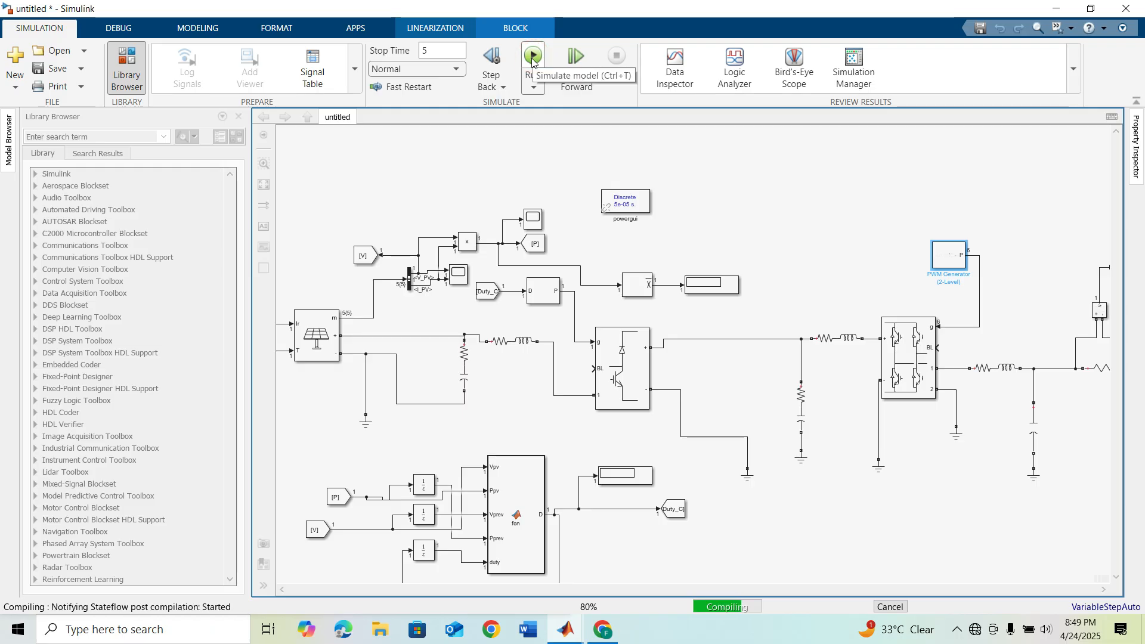
{"action": "left_click", "coordinate": [529, 56]}
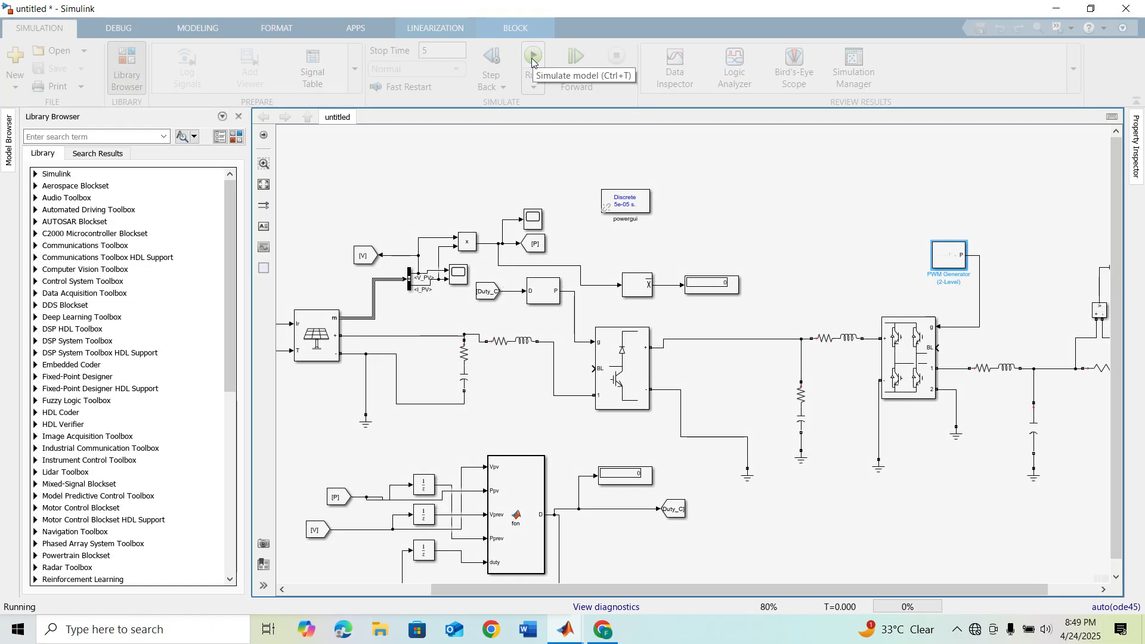
{"action": "left_click", "coordinate": [530, 55]}
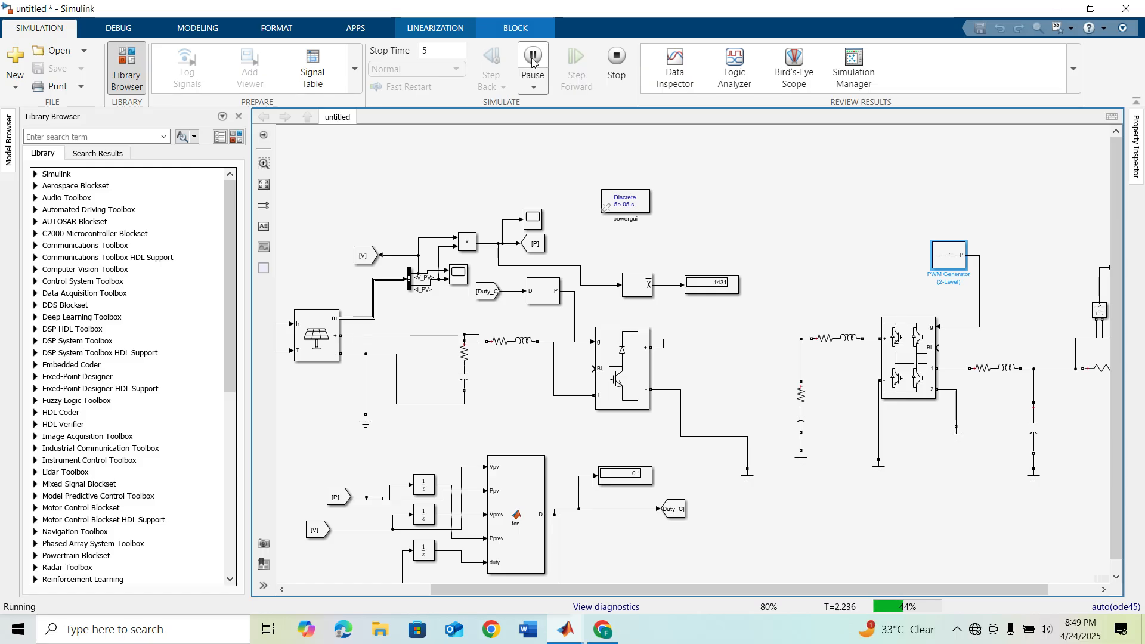
{"action": "left_click", "coordinate": [532, 60]}
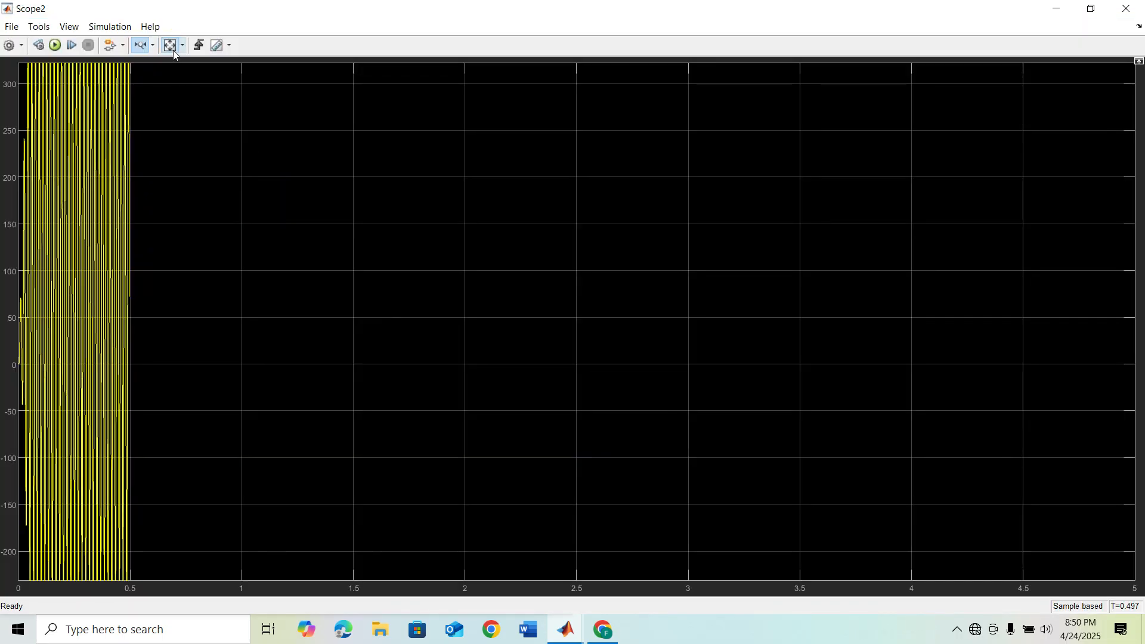
{"action": "left_click", "coordinate": [141, 45]}
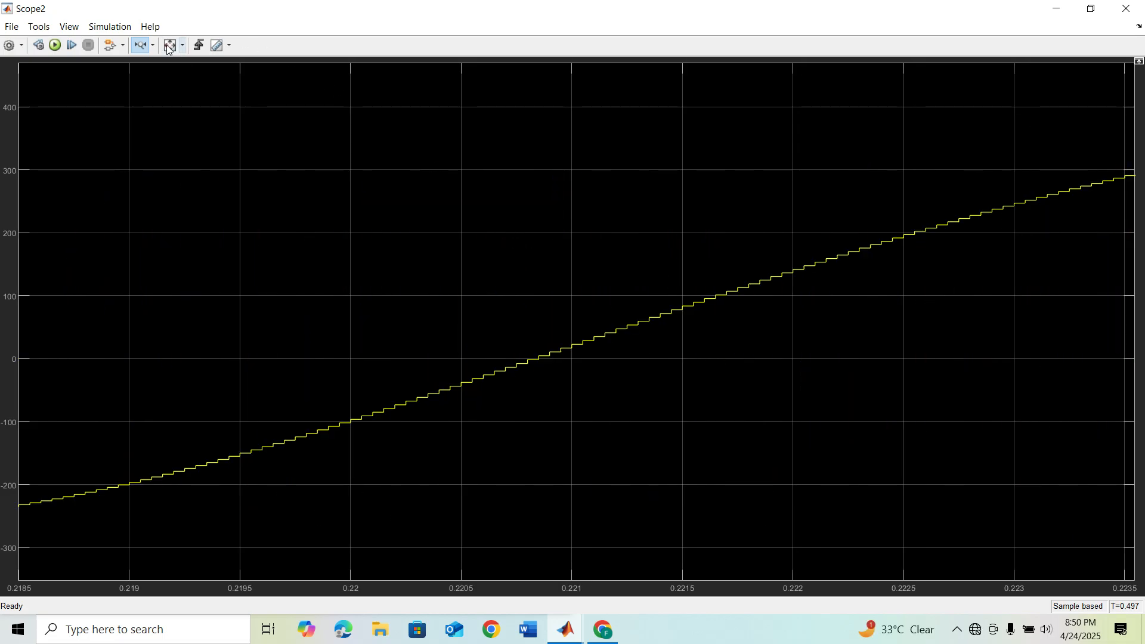
{"action": "left_click", "coordinate": [169, 45]}
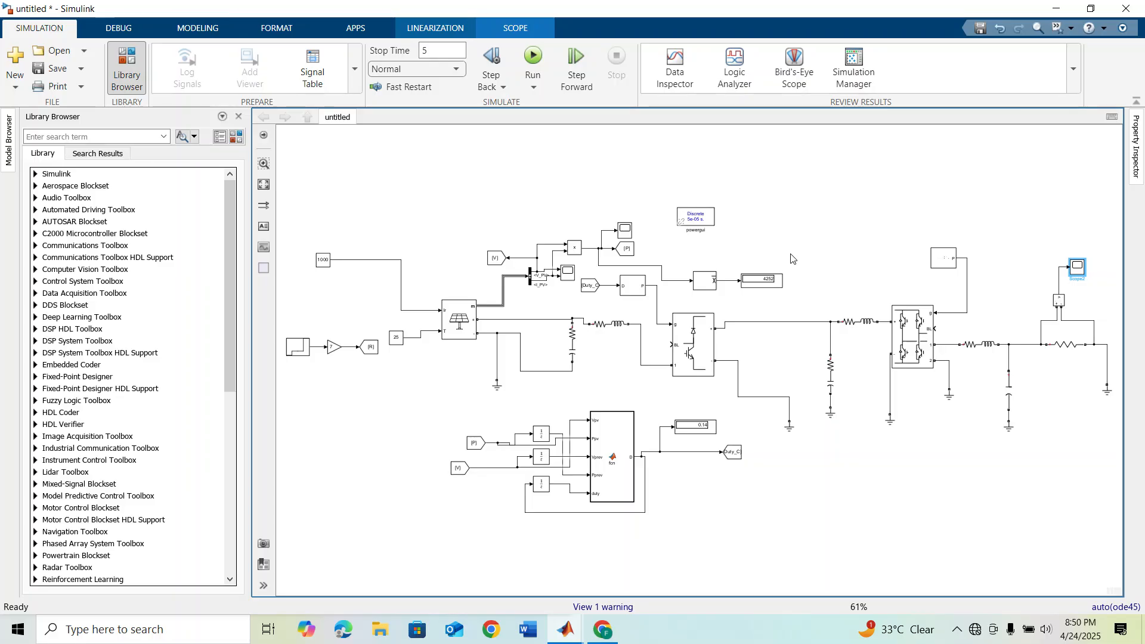
Rerun the simulation and watch the sine-wave load voltage in Scope2.
{"action": "left_click", "coordinate": [761, 280]}
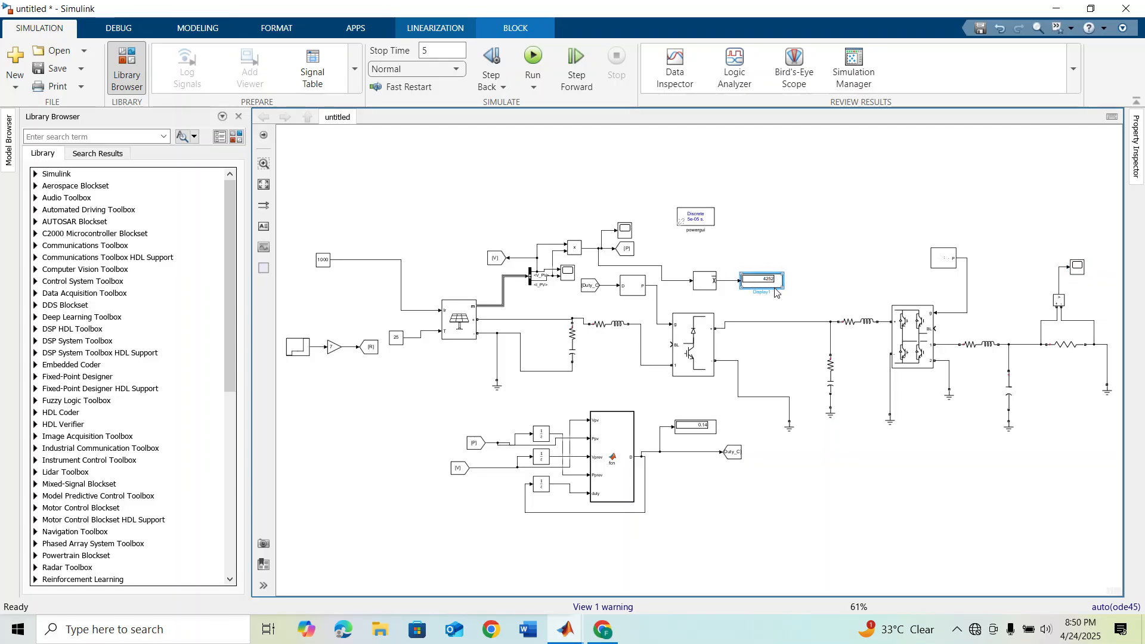
{"action": "left_click", "coordinate": [532, 57]}
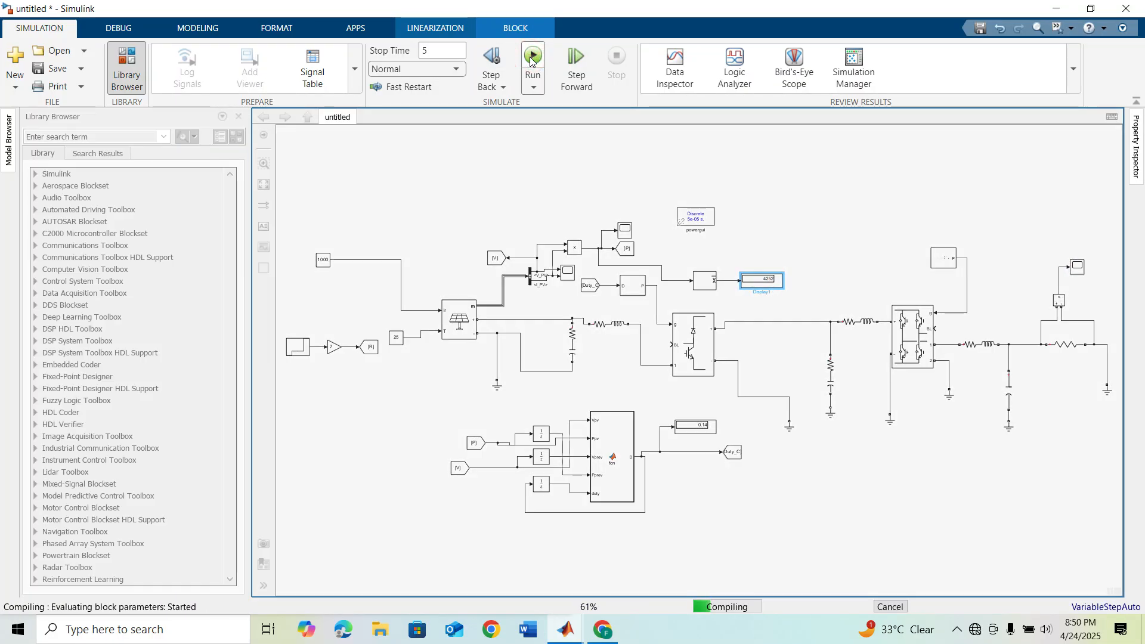
{"action": "left_click", "coordinate": [532, 56]}
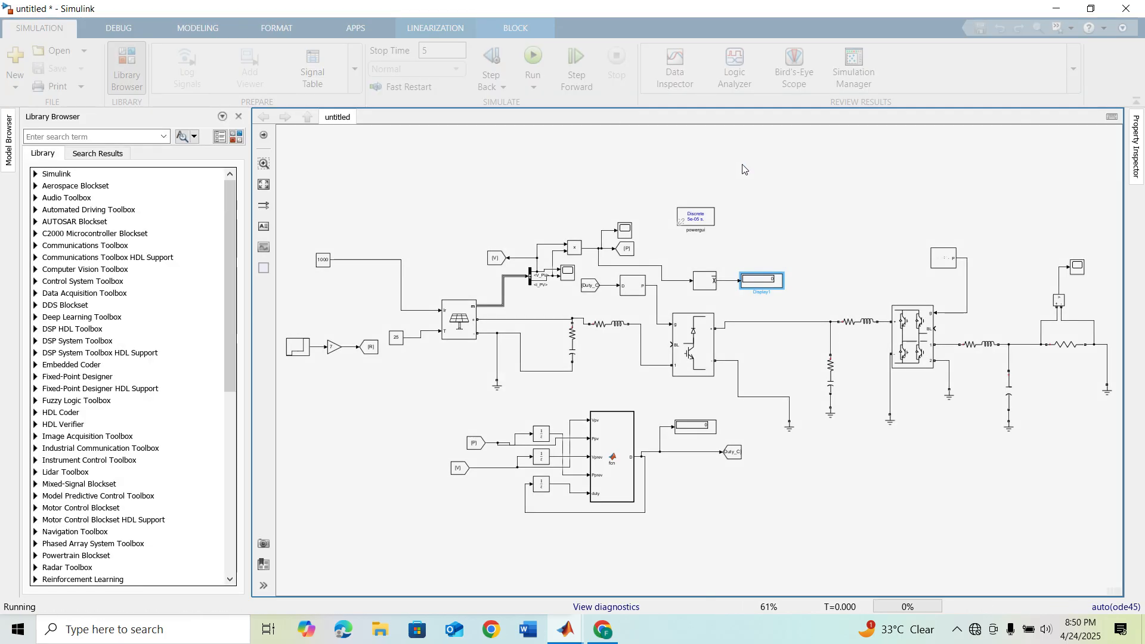
{"action": "left_click", "coordinate": [532, 57]}
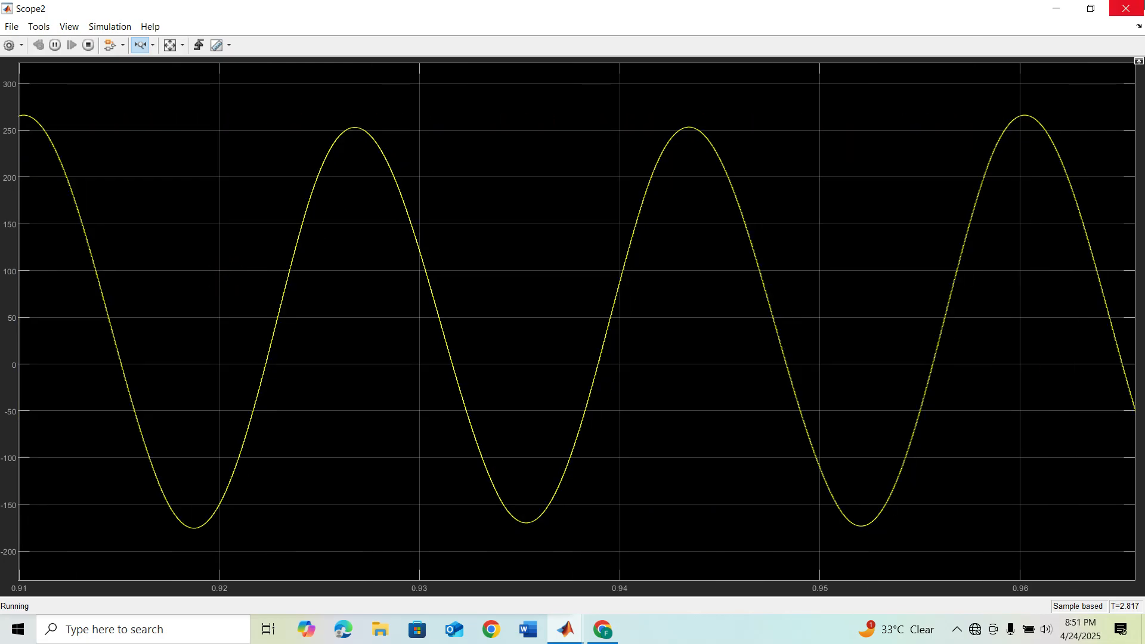
{"action": "left_click", "coordinate": [565, 630]}
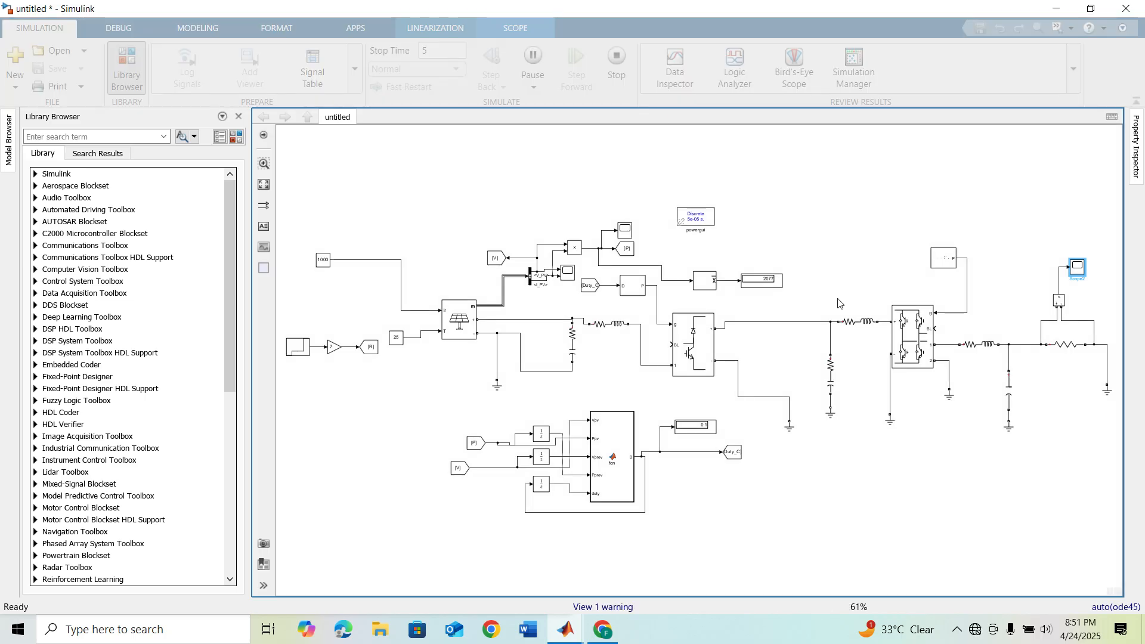
Set the inductance of the RL branch feeding the inverter bridge to 560e-5 H.
{"action": "left_click", "coordinate": [858, 327]}
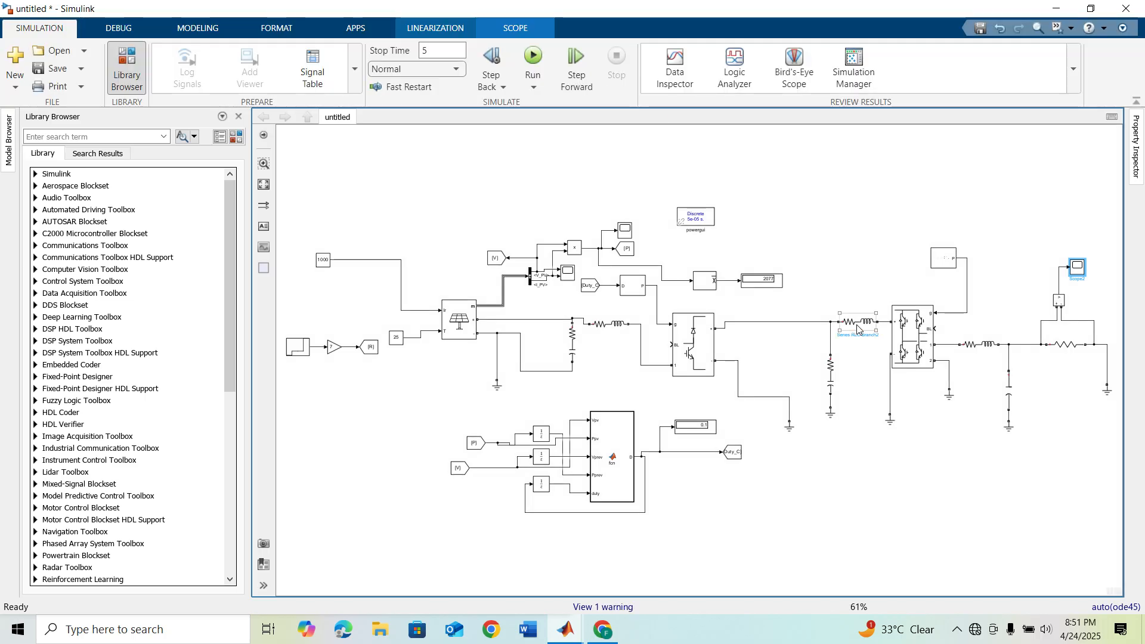
{"action": "double_click", "coordinate": [859, 321]}
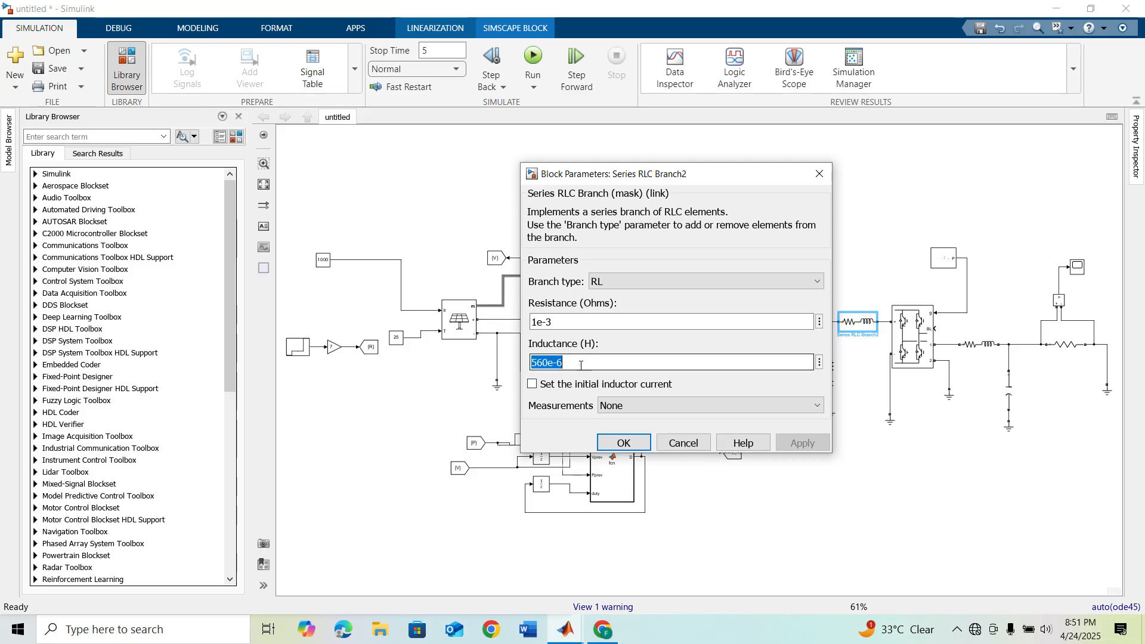
{"action": "left_click", "coordinate": [581, 363]}
{"action": "type", "text": "5"}
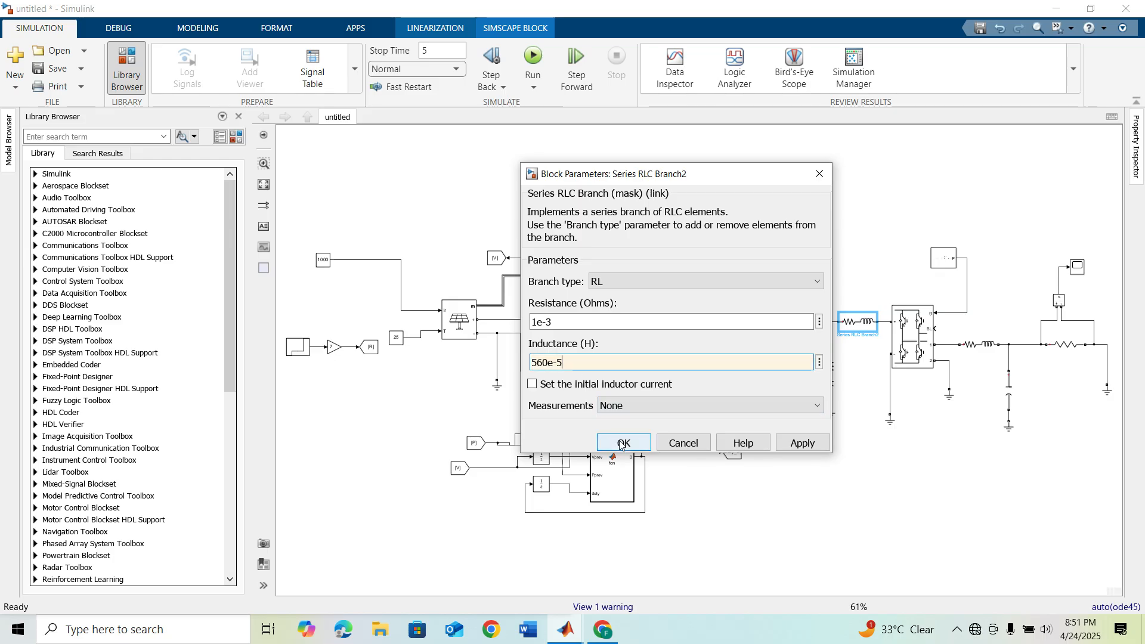
{"action": "left_click", "coordinate": [624, 443]}
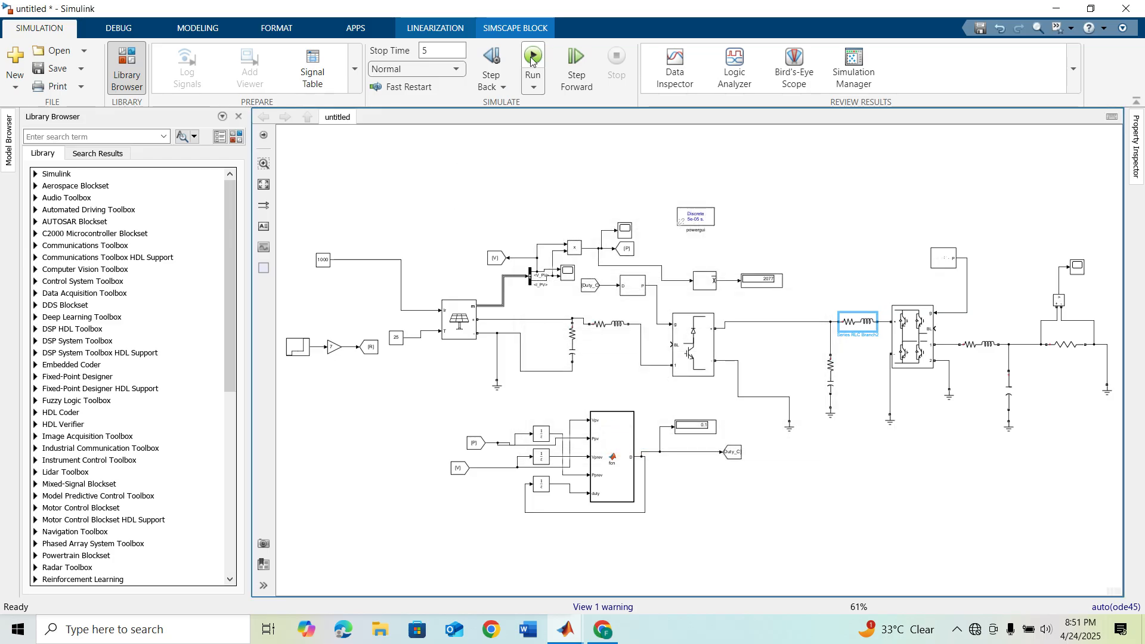
Run the simulation with the new inductance, then stop it.
{"action": "left_click", "coordinate": [533, 58]}
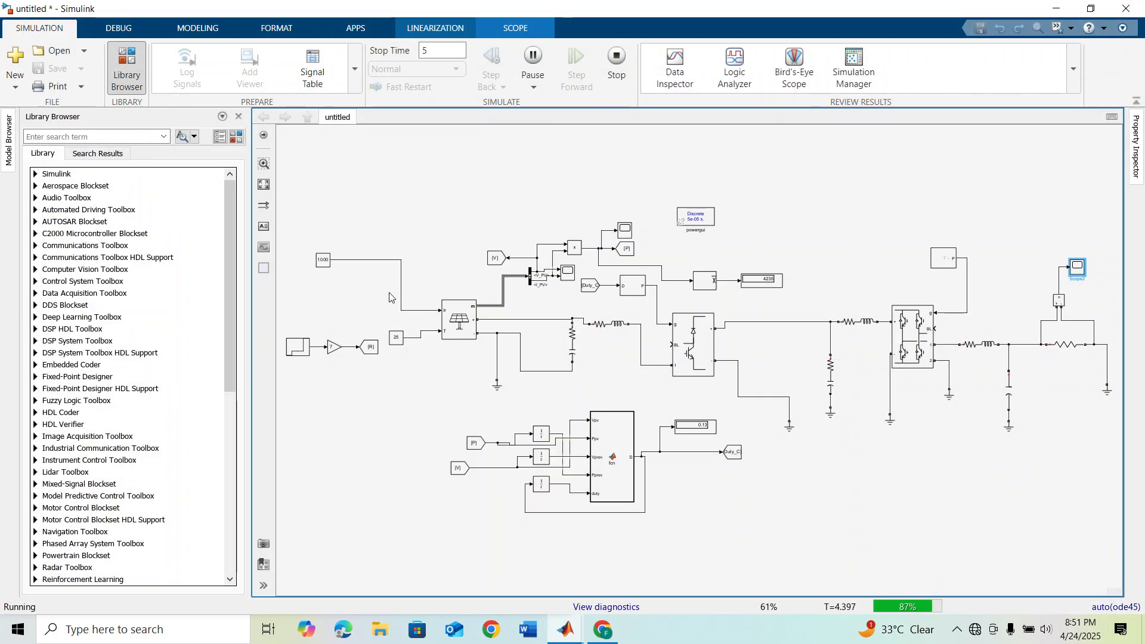
{"action": "mouse_move", "coordinate": [615, 56]}
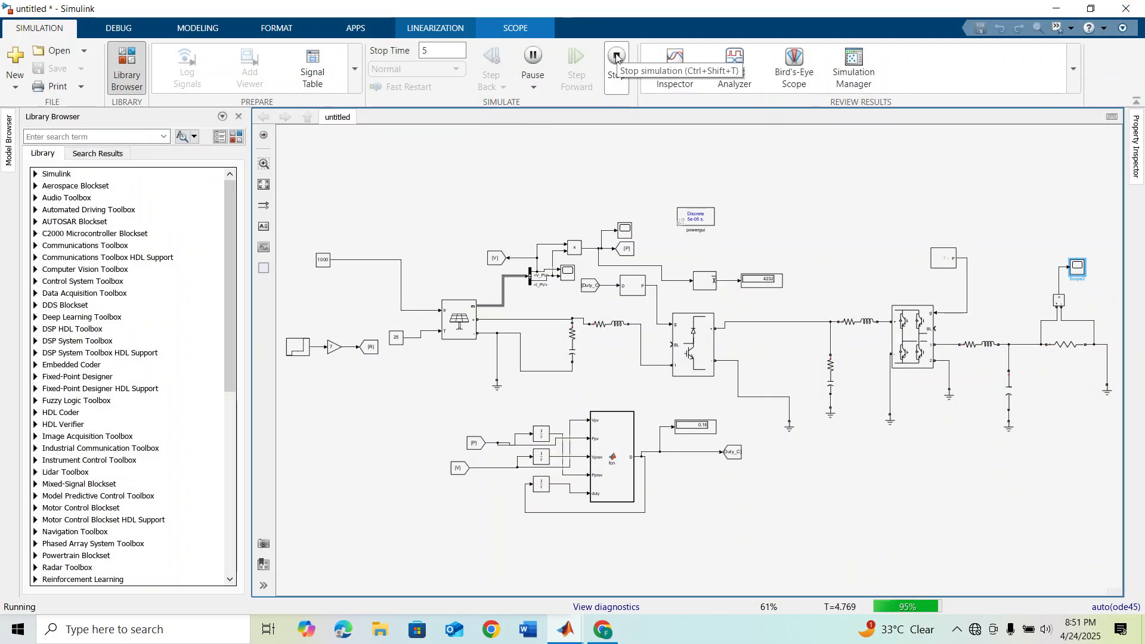
{"action": "left_click", "coordinate": [615, 57]}
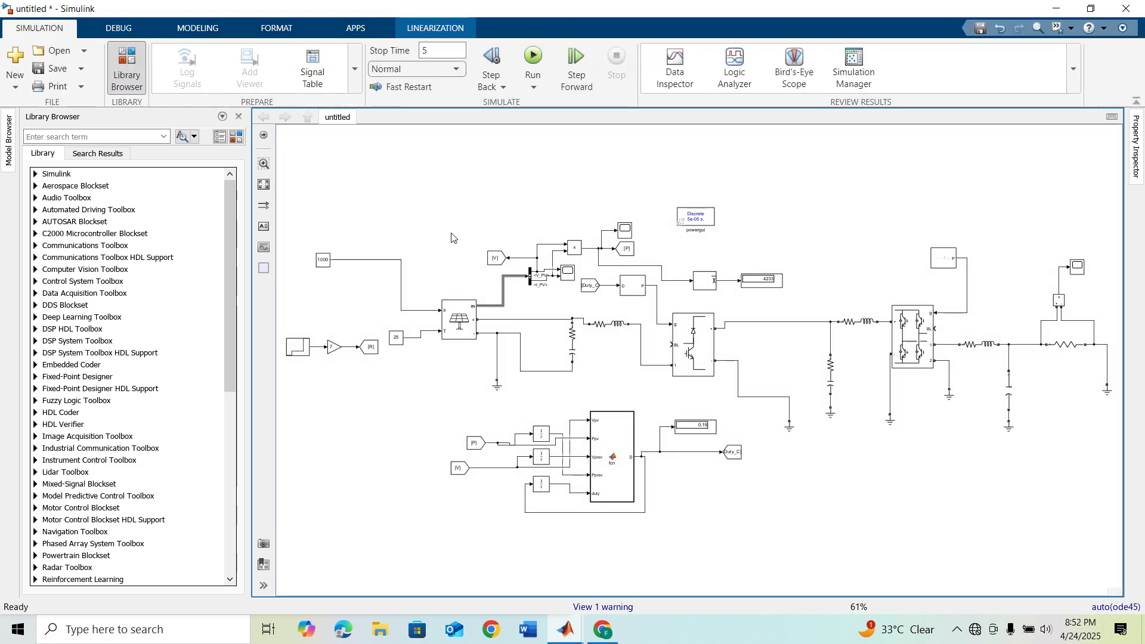
Lower the irradiance constant block's value from 1000 and confirm it.
{"action": "left_click", "coordinate": [322, 260]}
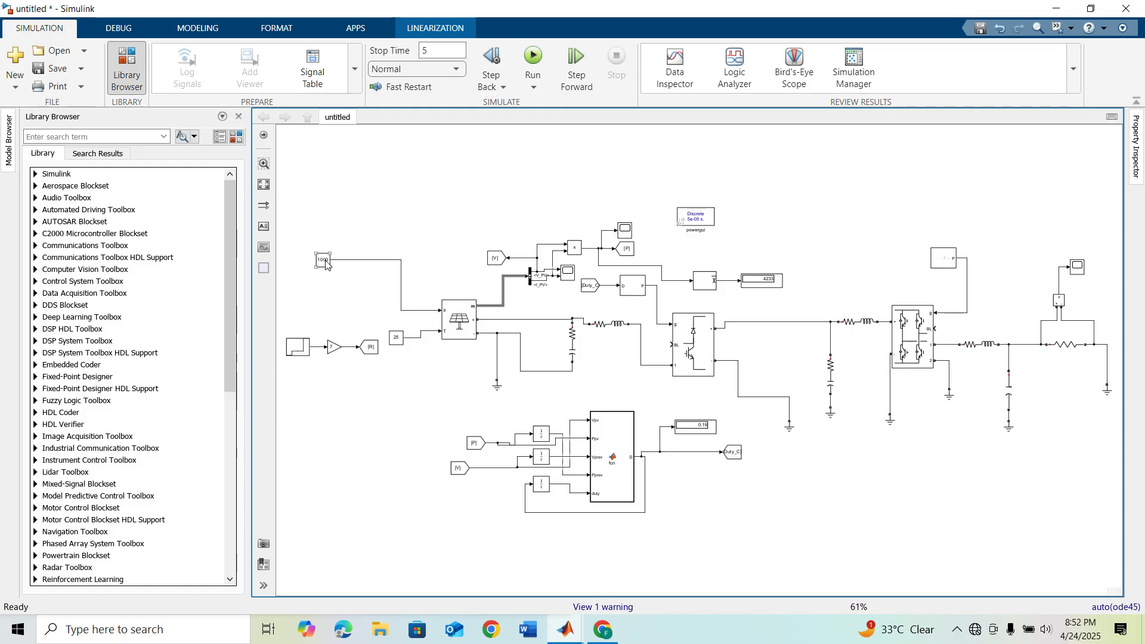
{"action": "double_click", "coordinate": [322, 260]}
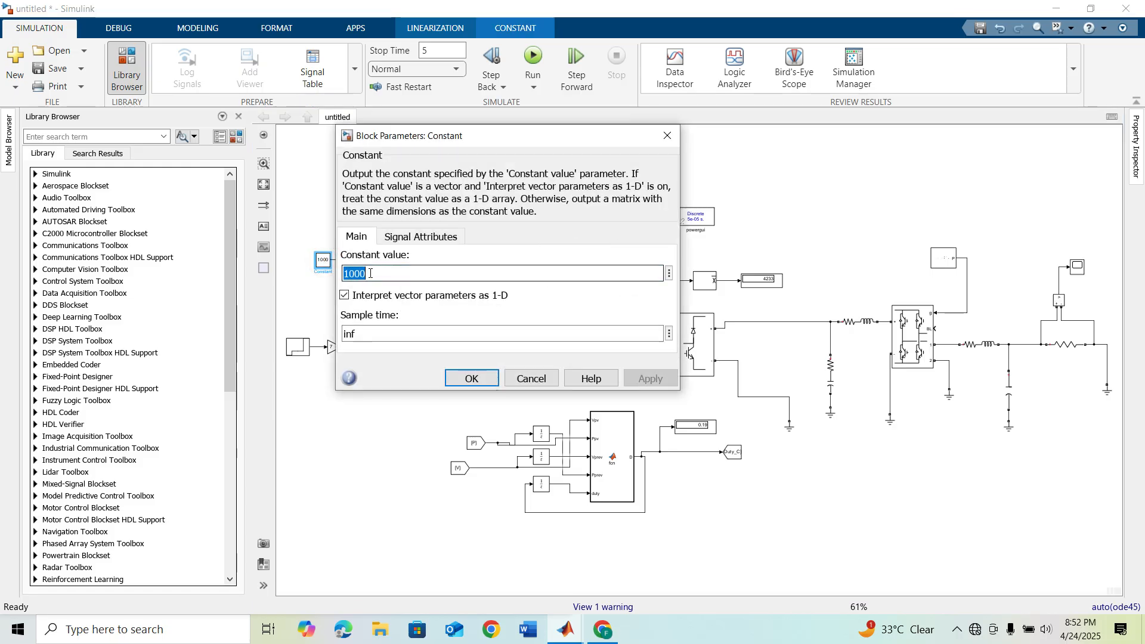
{"action": "left_click", "coordinate": [471, 378]}
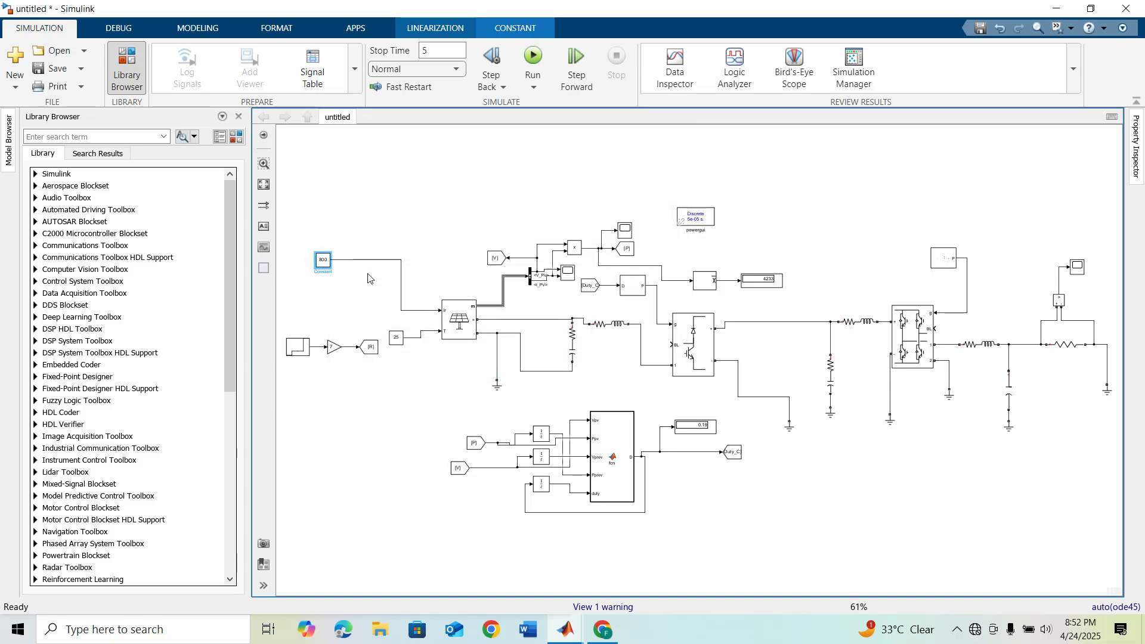
{"action": "mouse_move", "coordinate": [348, 296]}
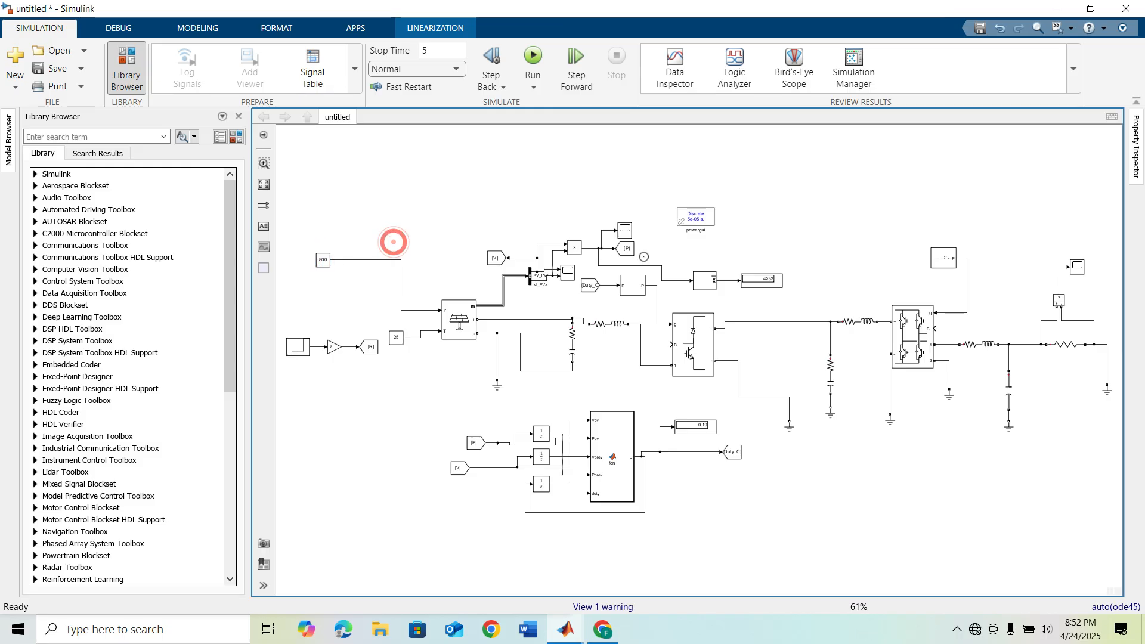
{"action": "left_click", "coordinate": [394, 240]}
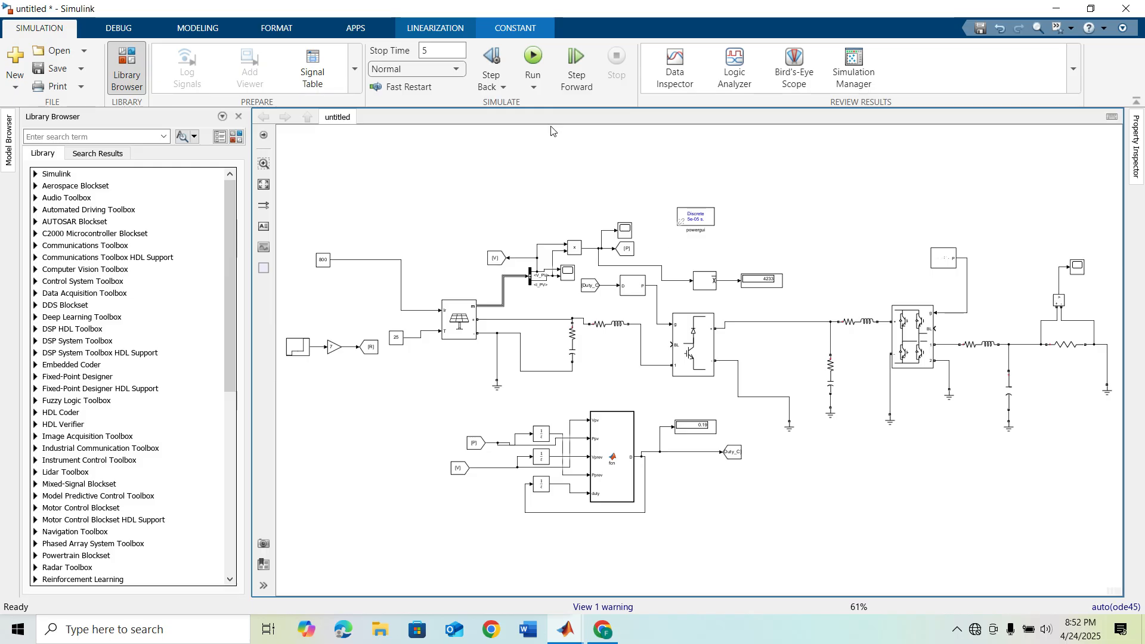
Rerun the simulation and zoom into the AC output waveform on Scope2.
{"action": "left_click", "coordinate": [532, 60]}
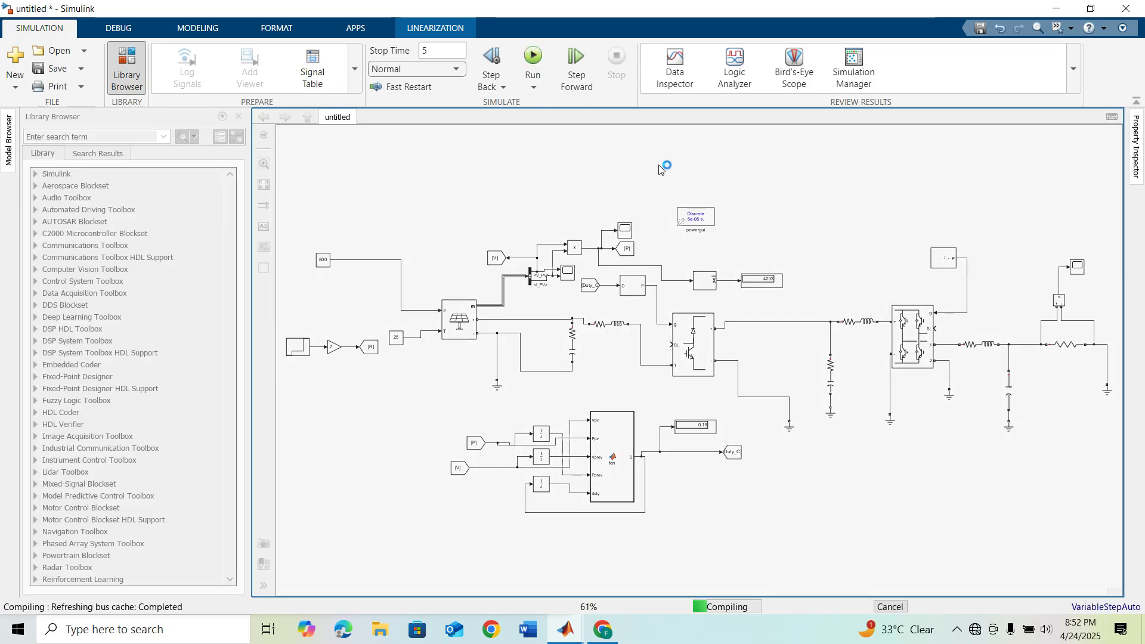
{"action": "left_click", "coordinate": [532, 56]}
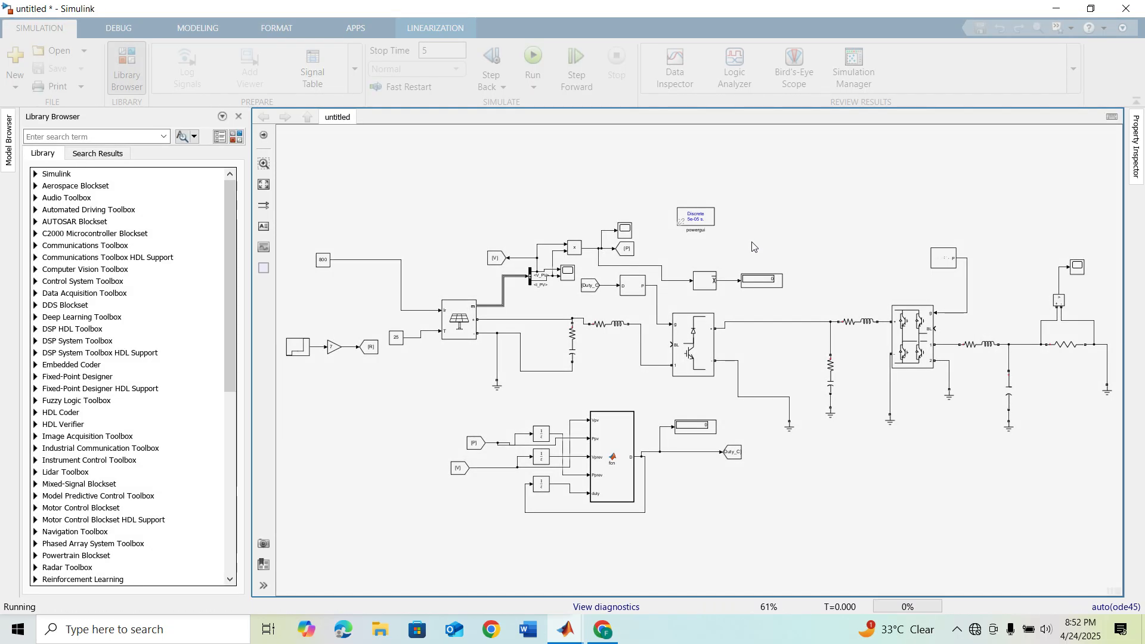
{"action": "left_click", "coordinate": [532, 58]}
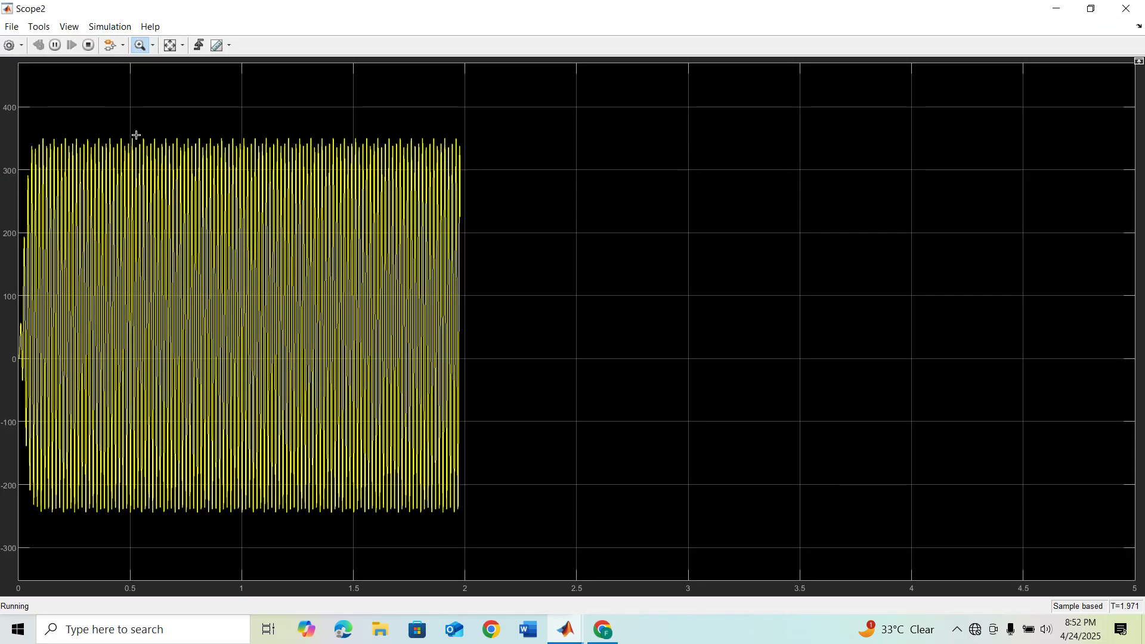
{"action": "left_click_drag", "start_coordinate": [135, 135], "coordinate": [314, 526]}
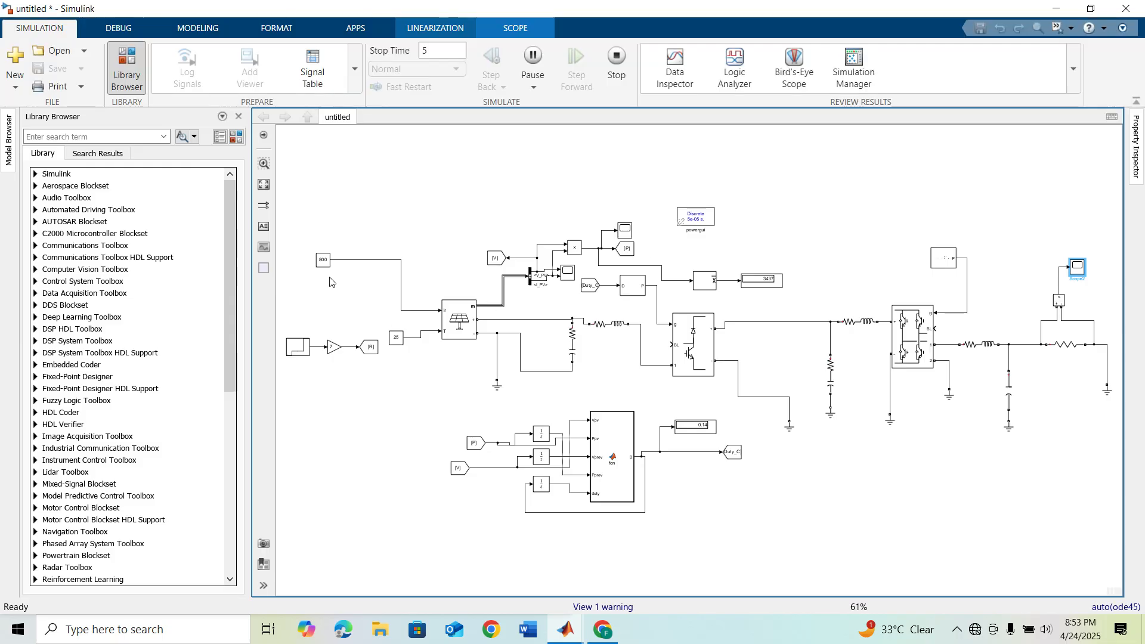
{"action": "left_click", "coordinate": [322, 260]}
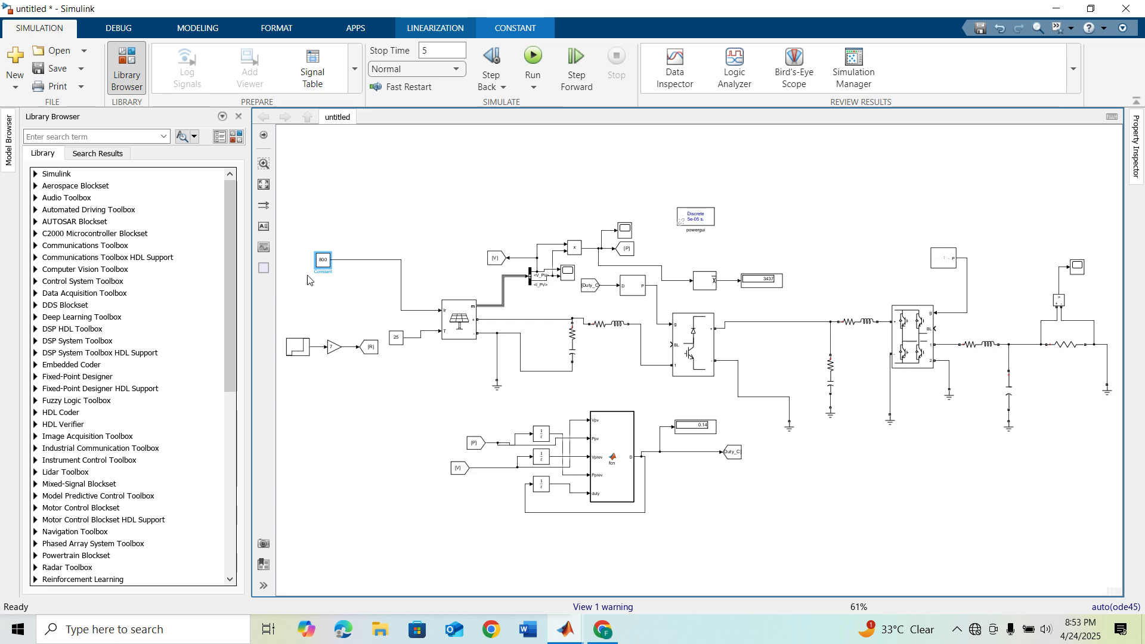
{"action": "mouse_move", "coordinate": [357, 281]}
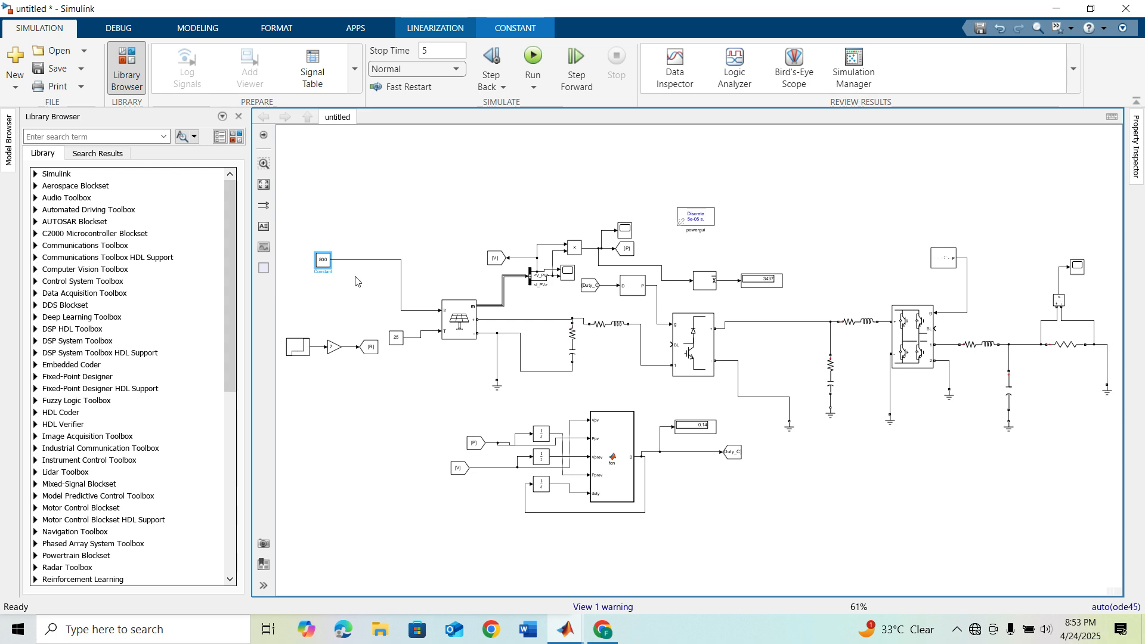